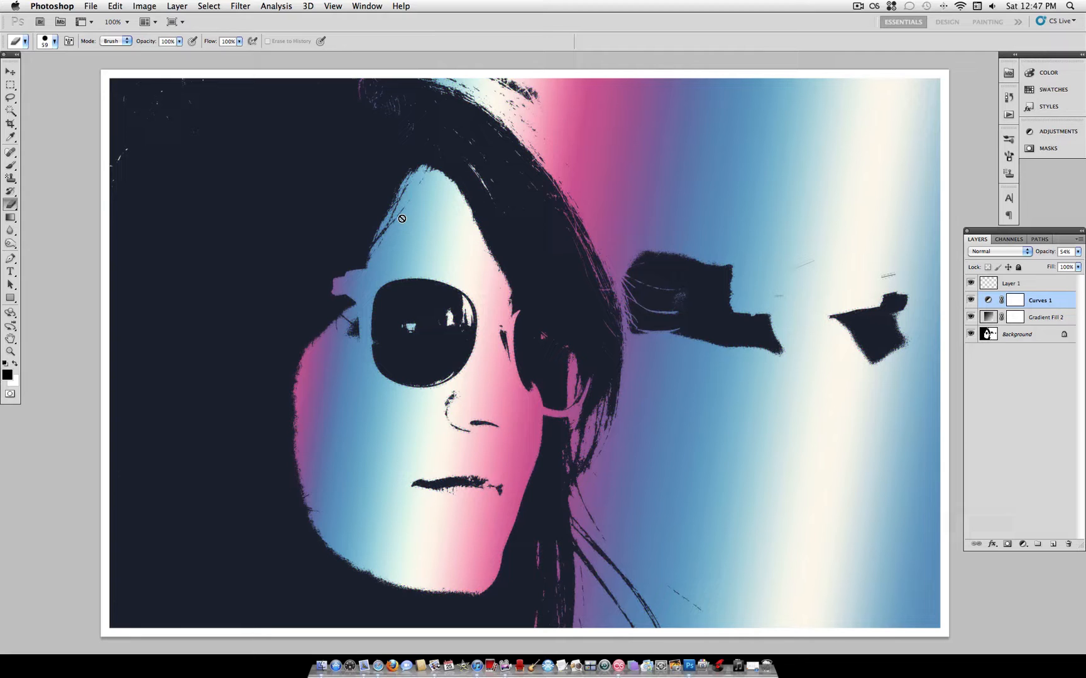
Revert the document to its saved original, leaving only the Background layer
click(89, 7)
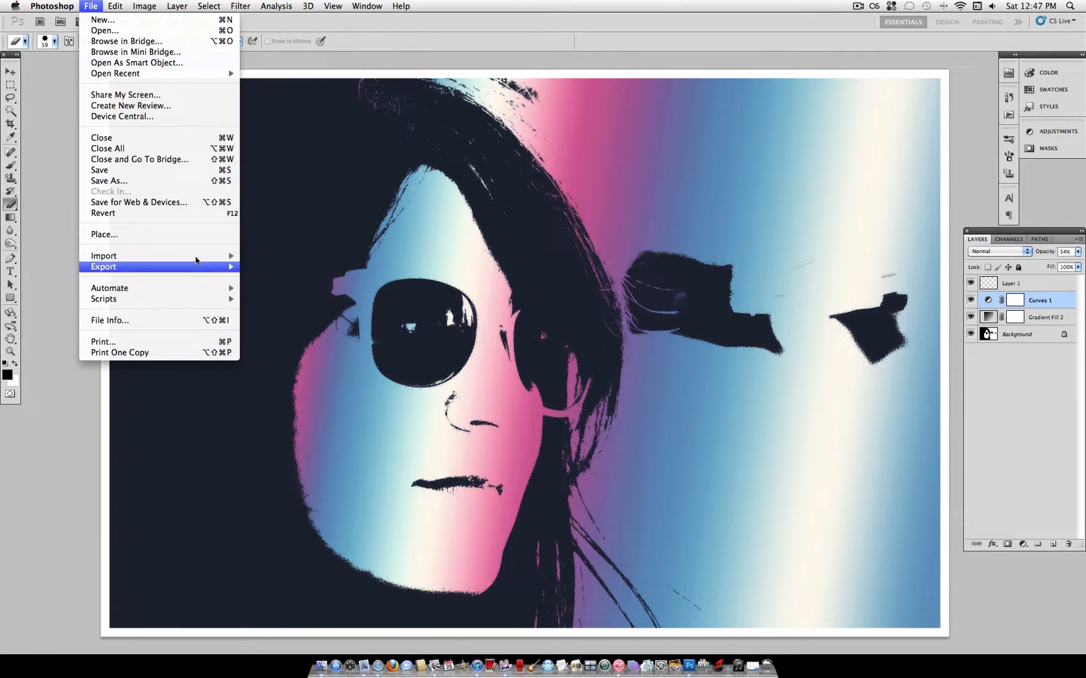
mouse_move(192, 213)
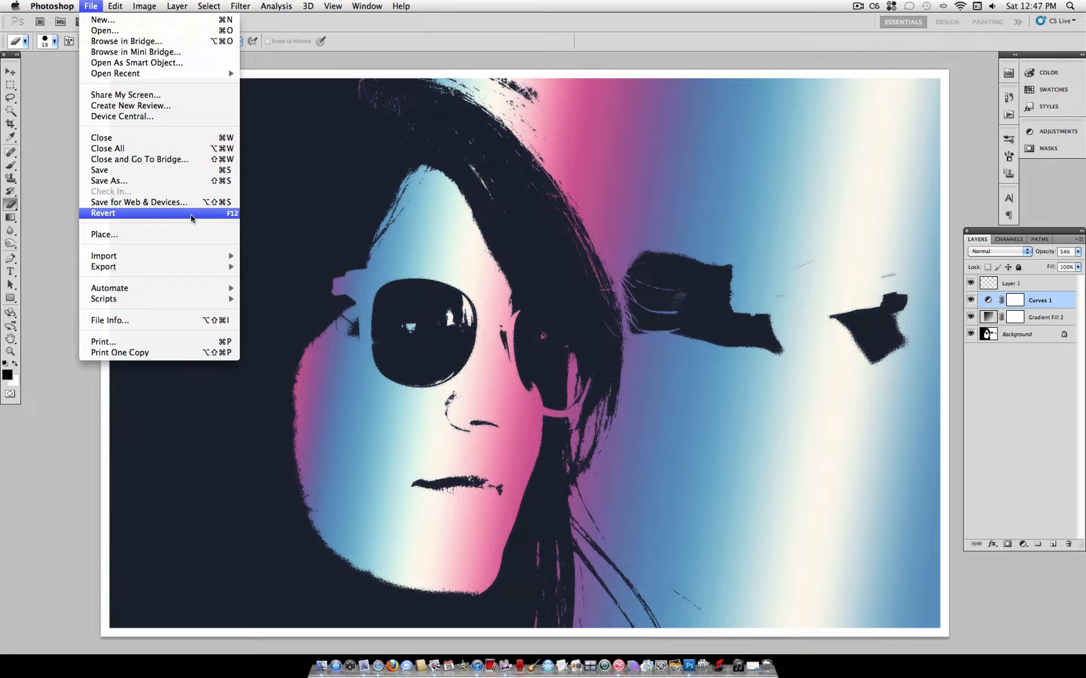
click(102, 213)
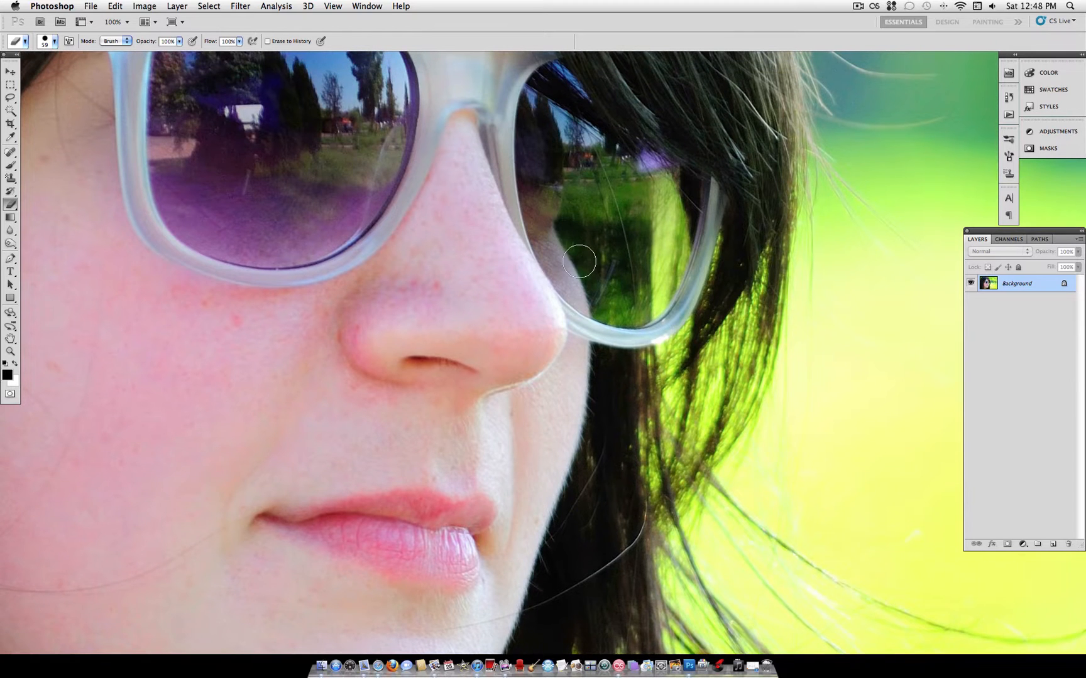
mouse_move(176, 6)
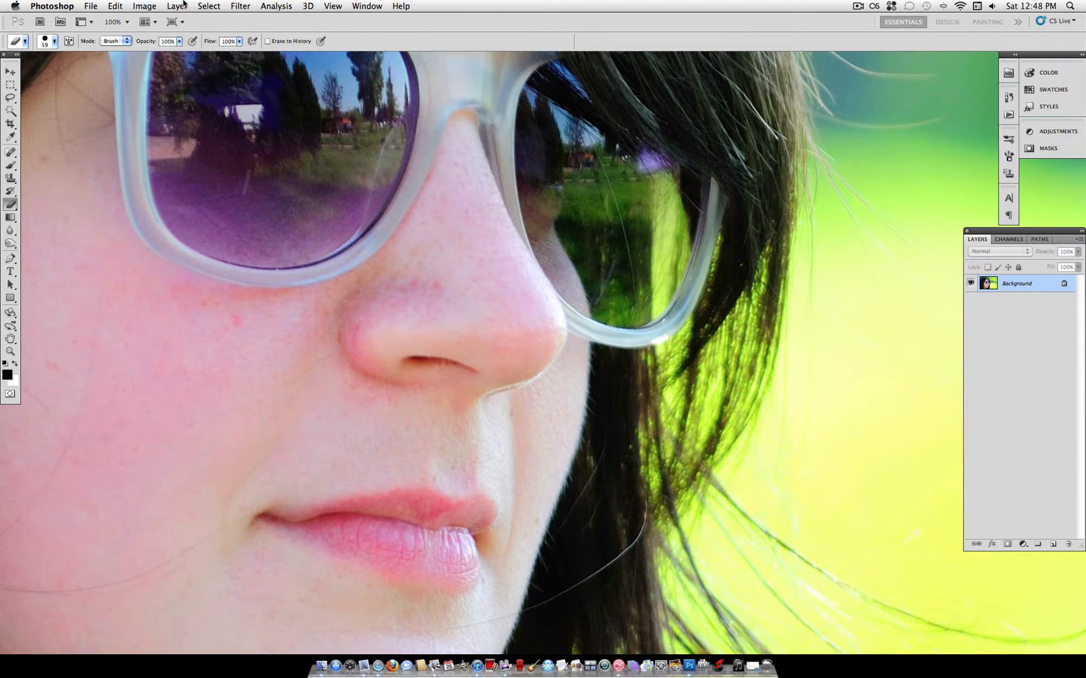
Resize the image to 1600 px wide, then again to 1500 px wide
click(144, 6)
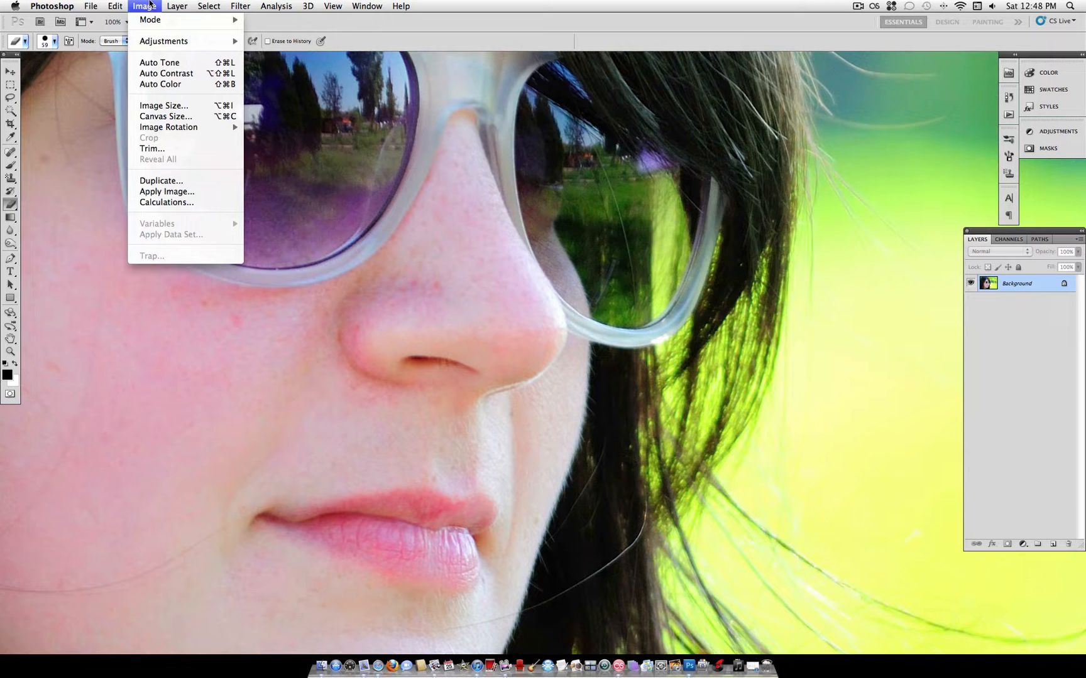
click(164, 106)
text(1600)
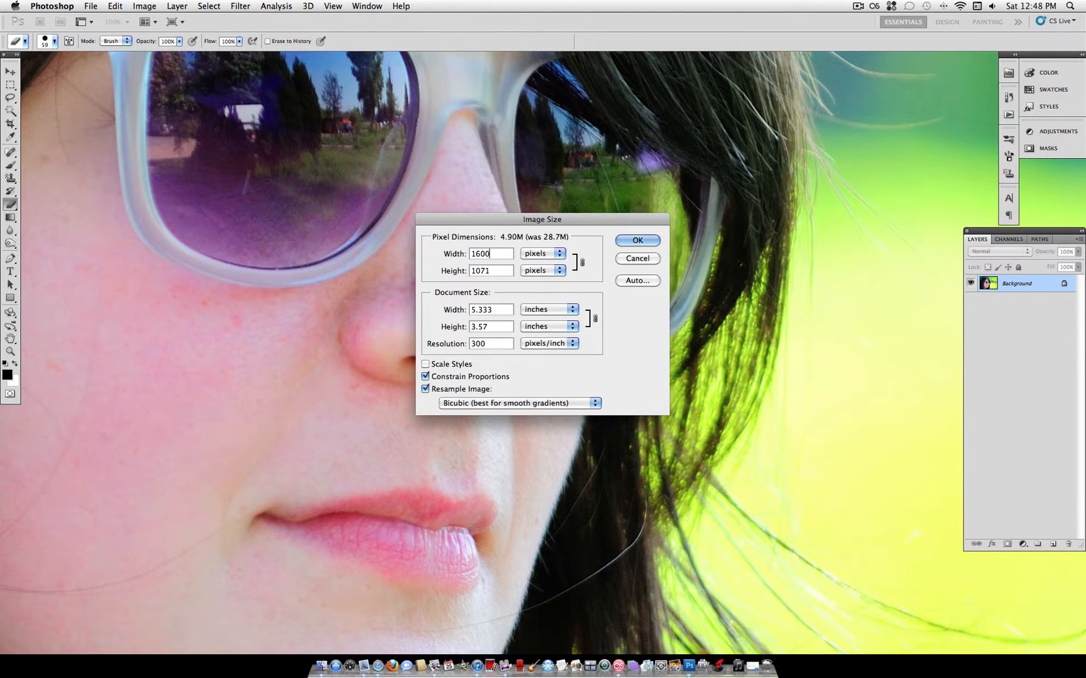
click(636, 240)
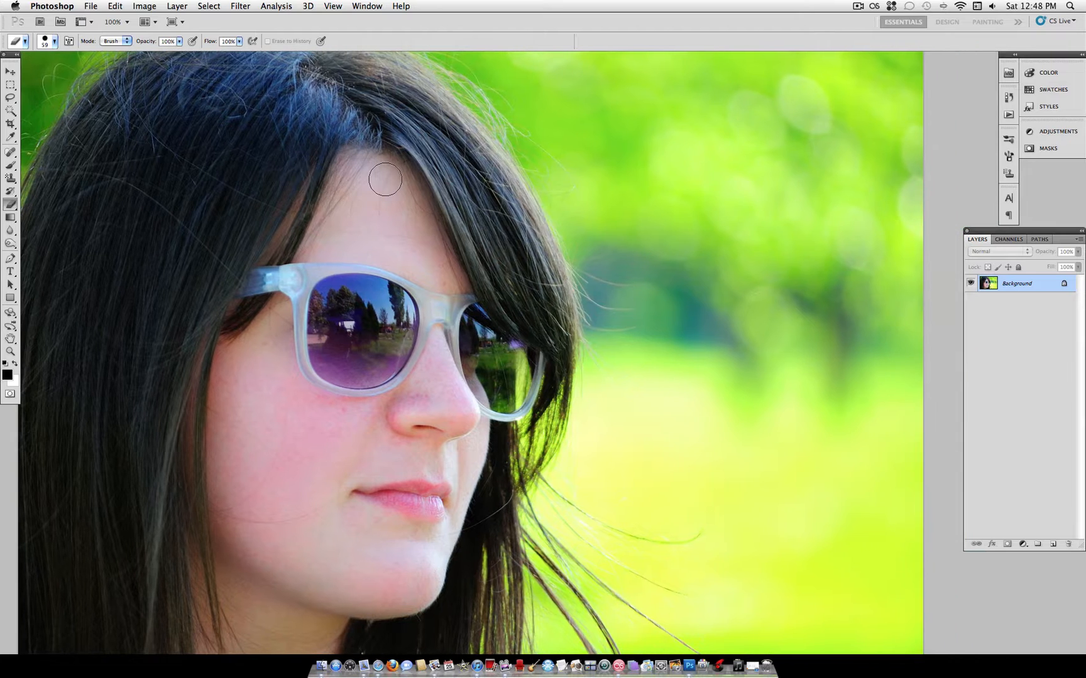
click(144, 6)
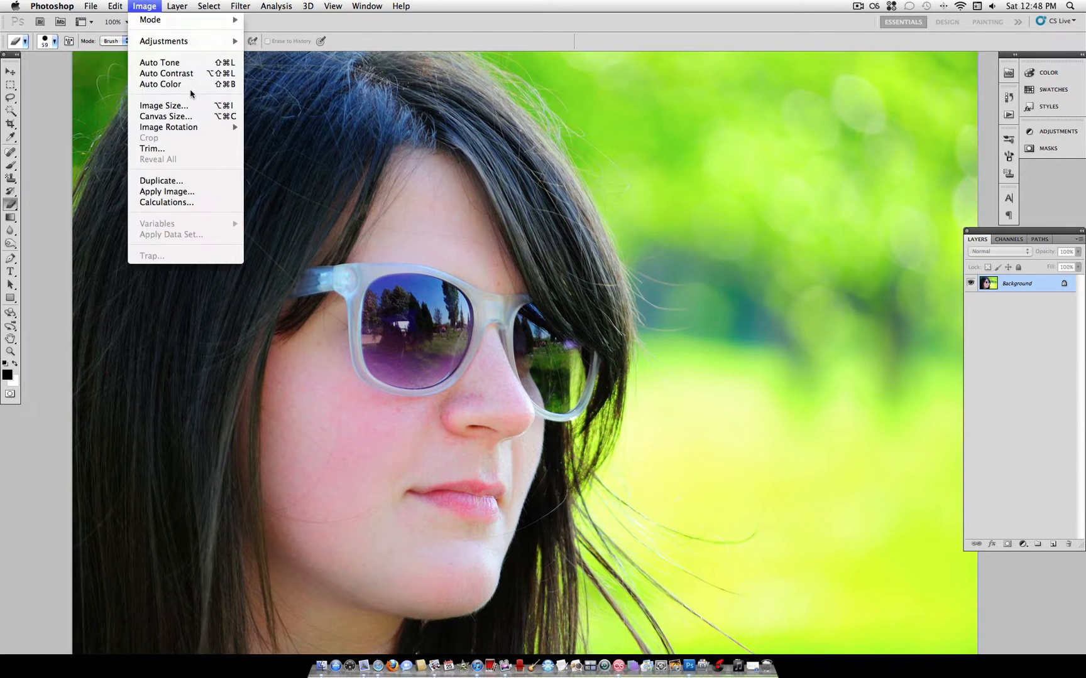
click(164, 106)
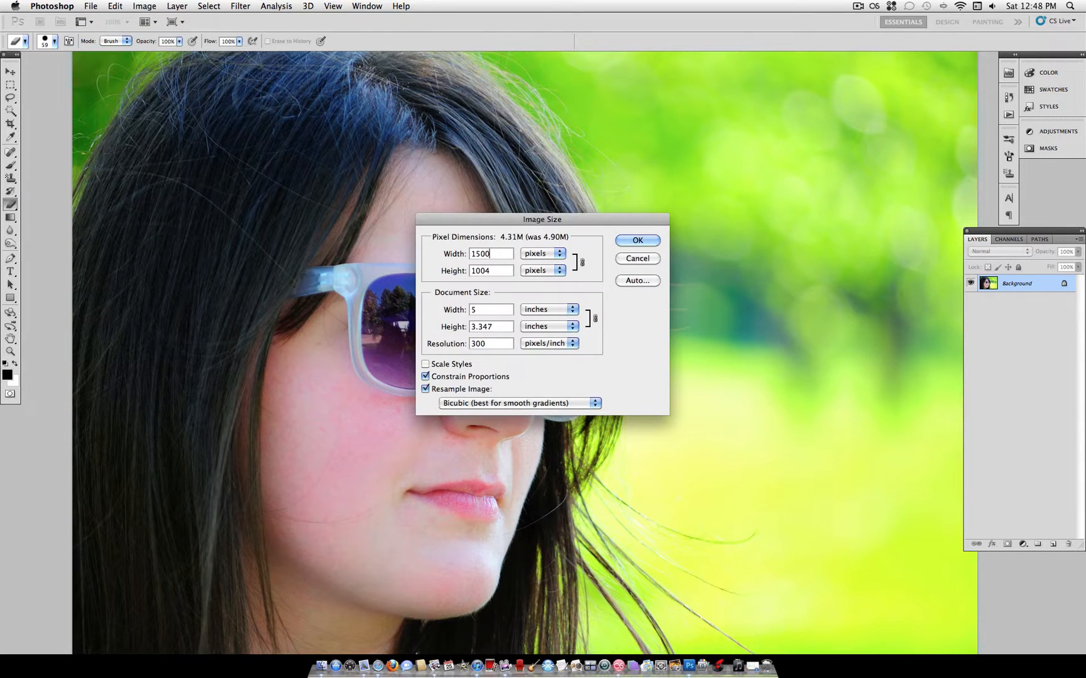
click(636, 240)
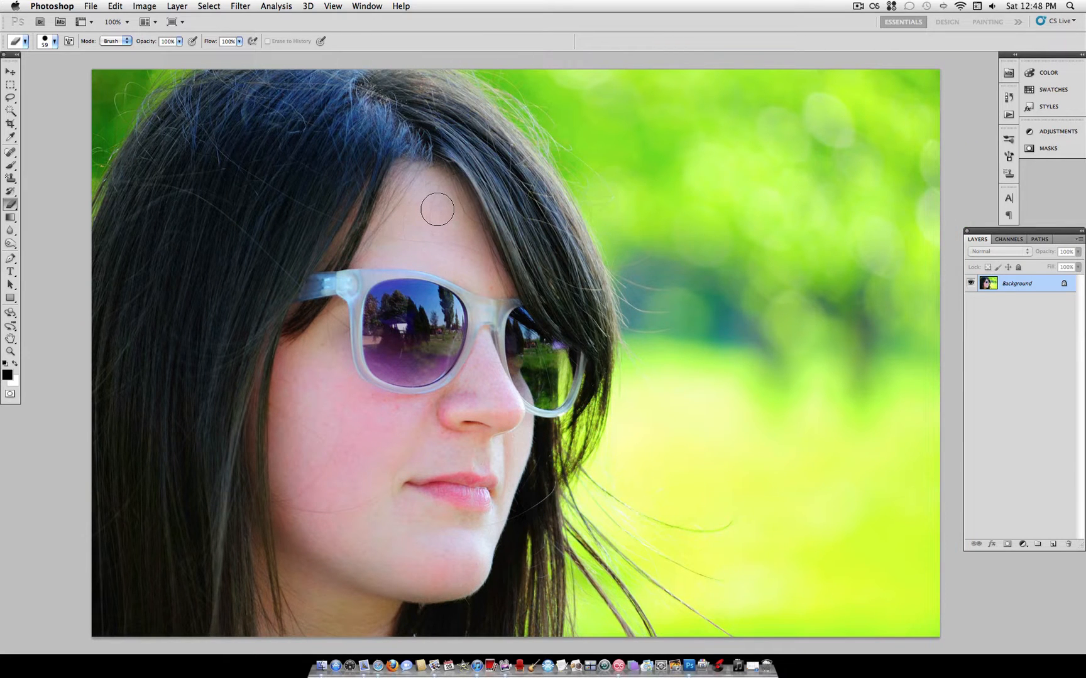
mouse_move(418, 208)
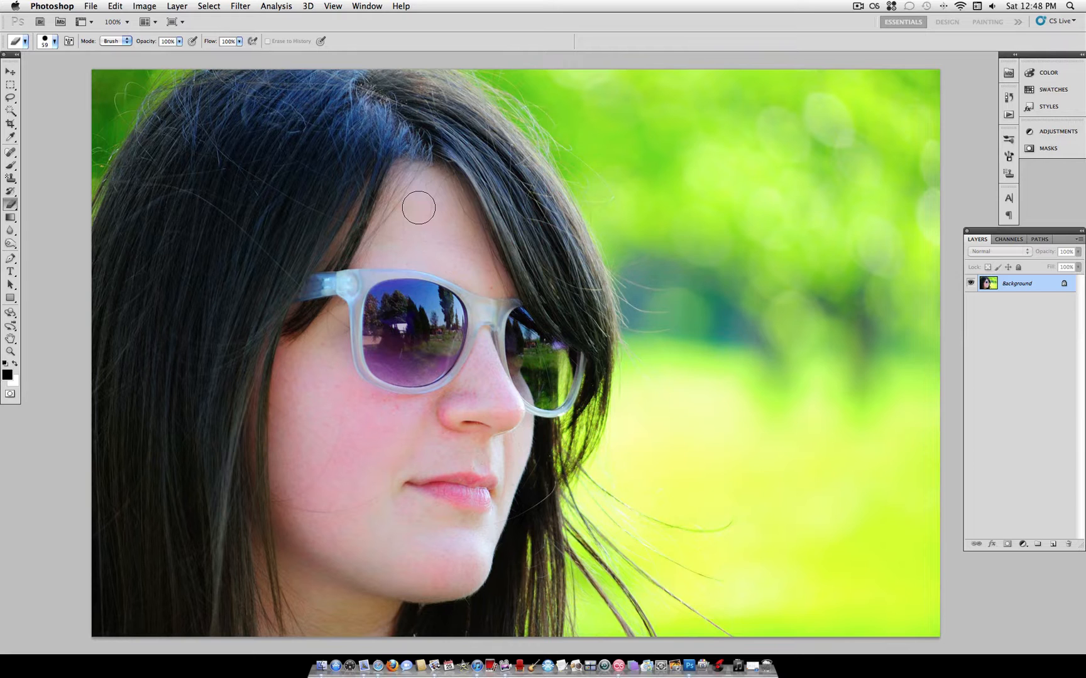
Apply a Threshold adjustment at level 155
click(144, 5)
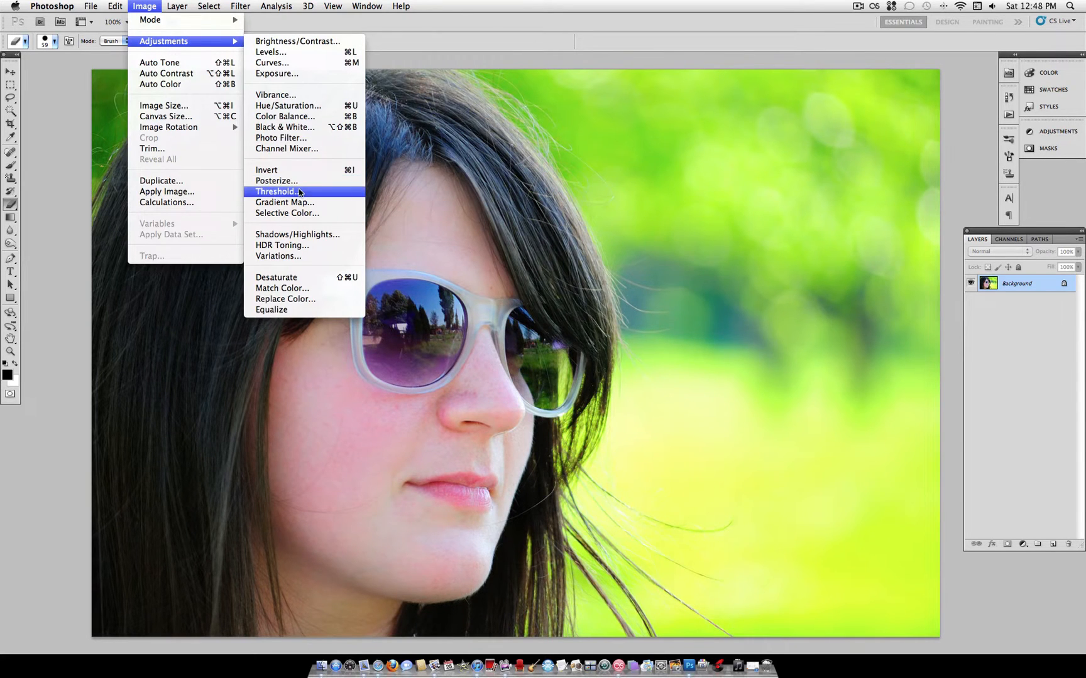
click(278, 191)
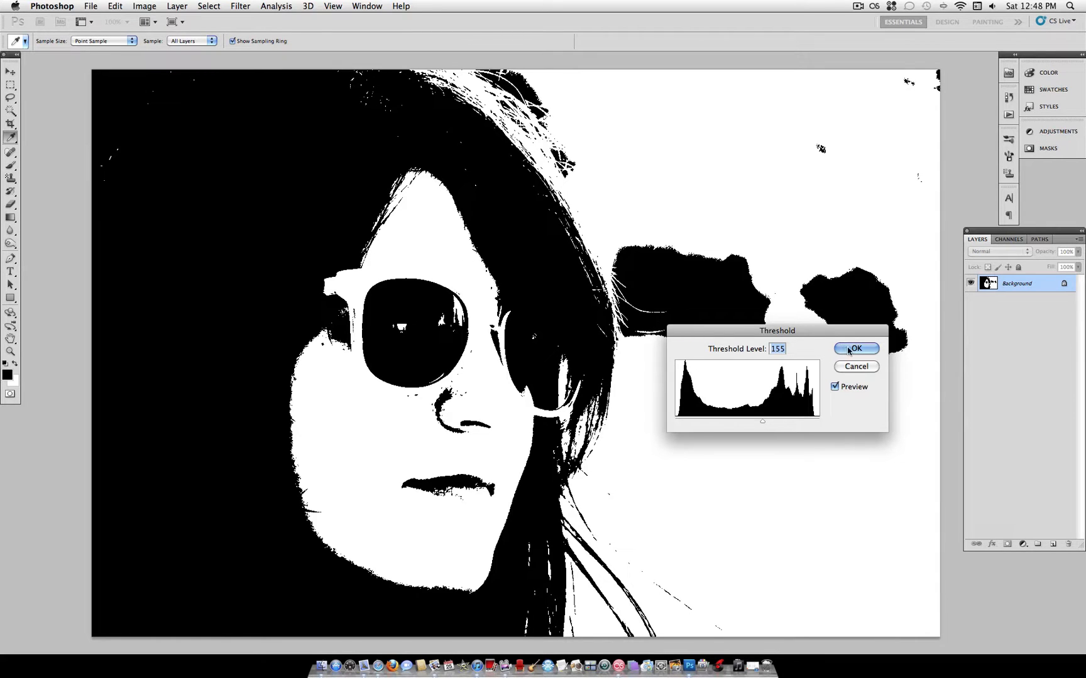
click(856, 348)
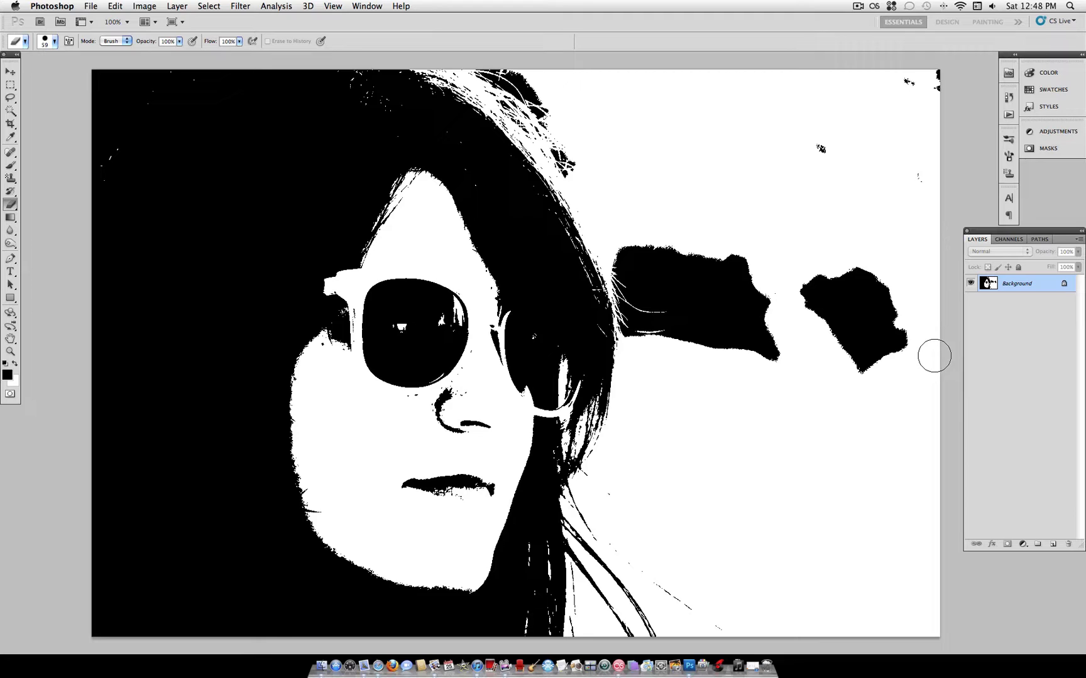
mouse_move(928, 366)
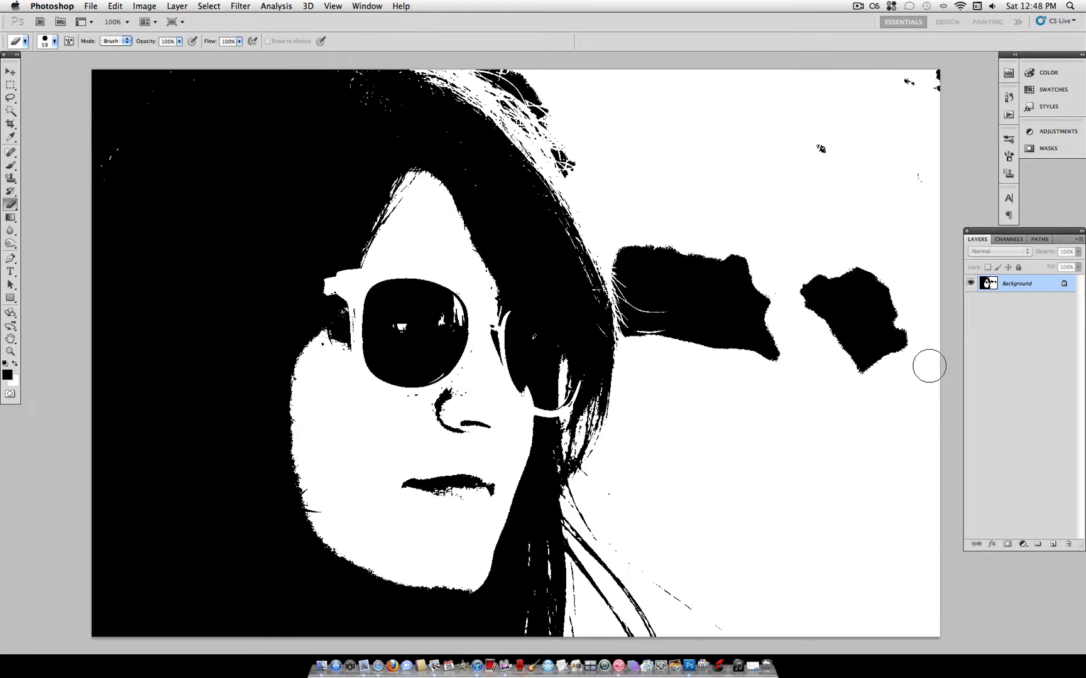
mouse_move(885, 340)
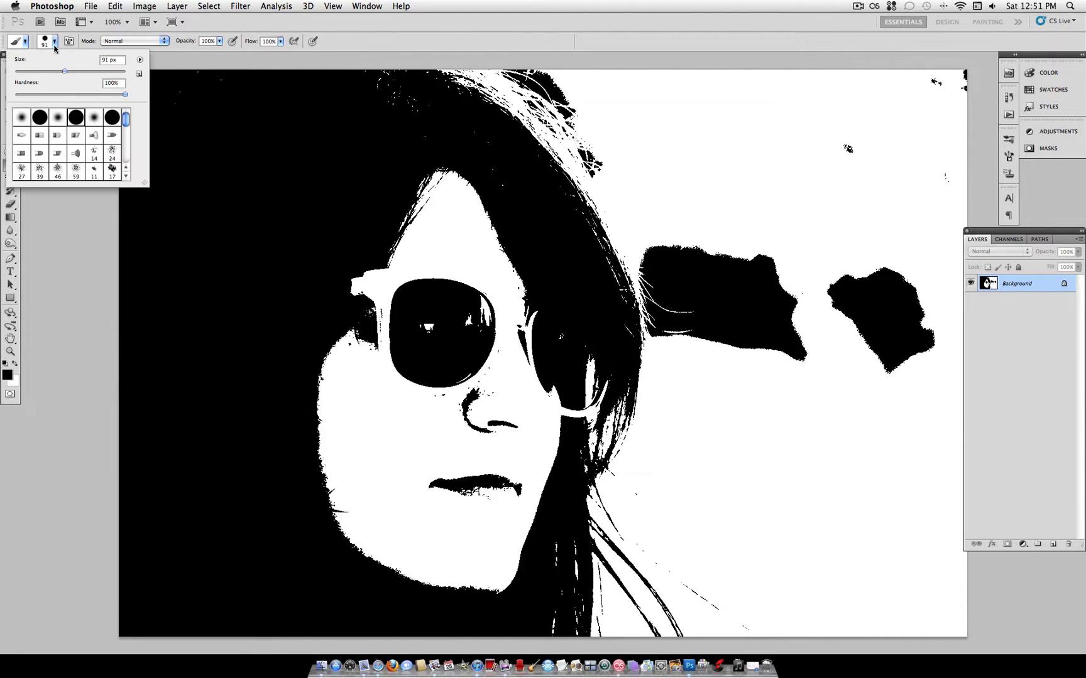
Adjust the brush size with the preset picker slider for painting out the blob
drag(64, 72, 75, 71)
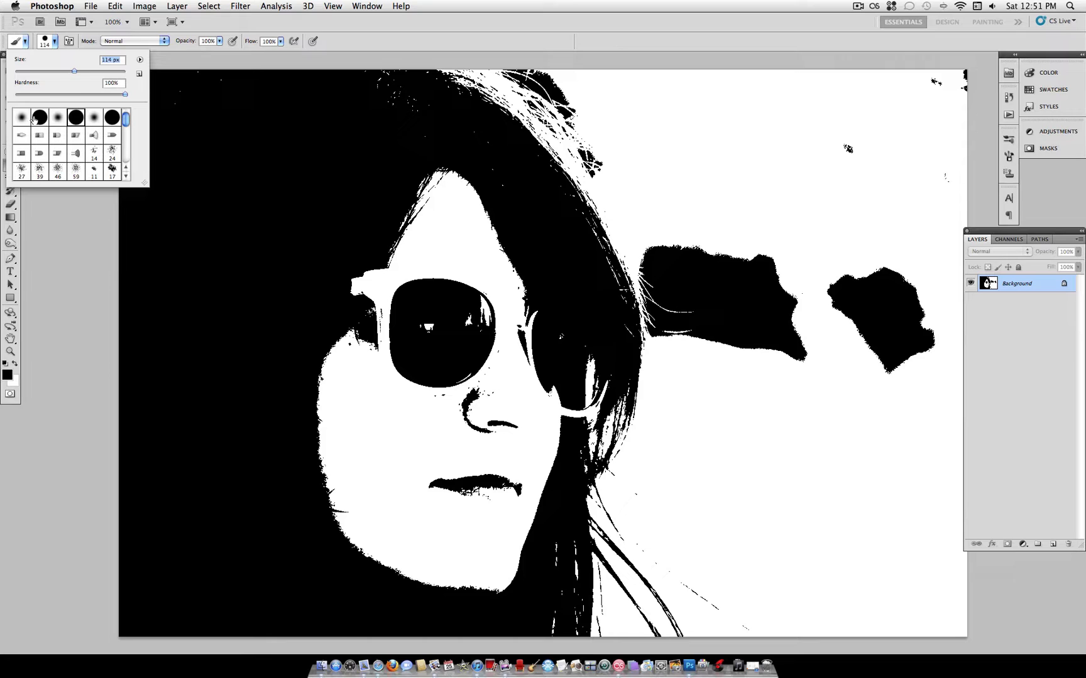
drag(73, 72, 86, 72)
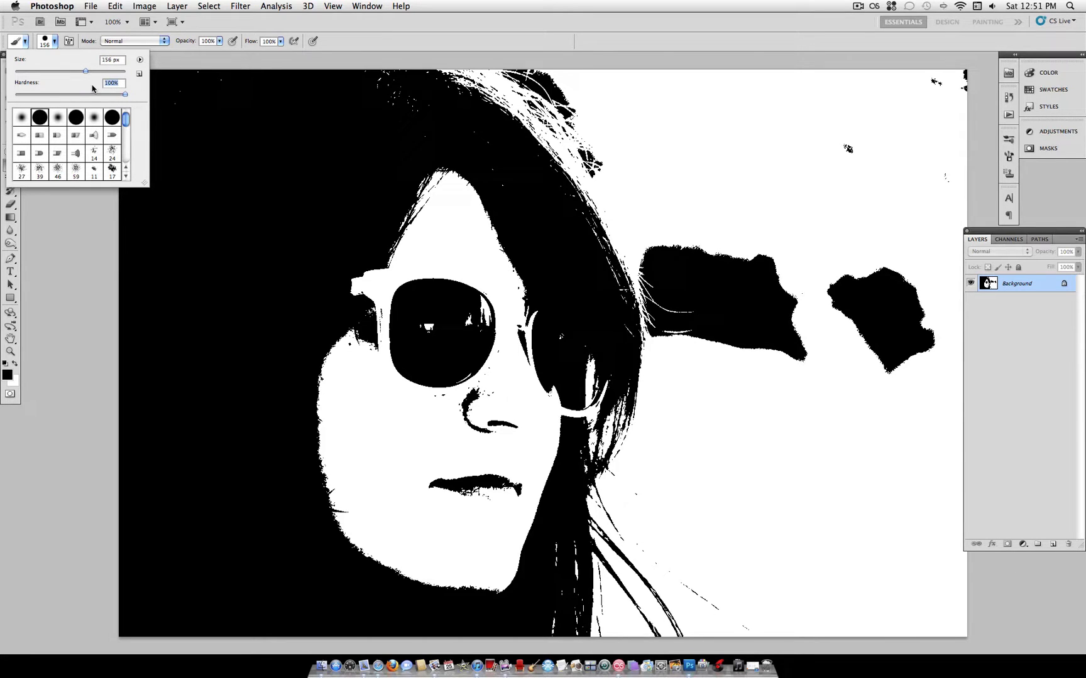
drag(86, 72, 69, 72)
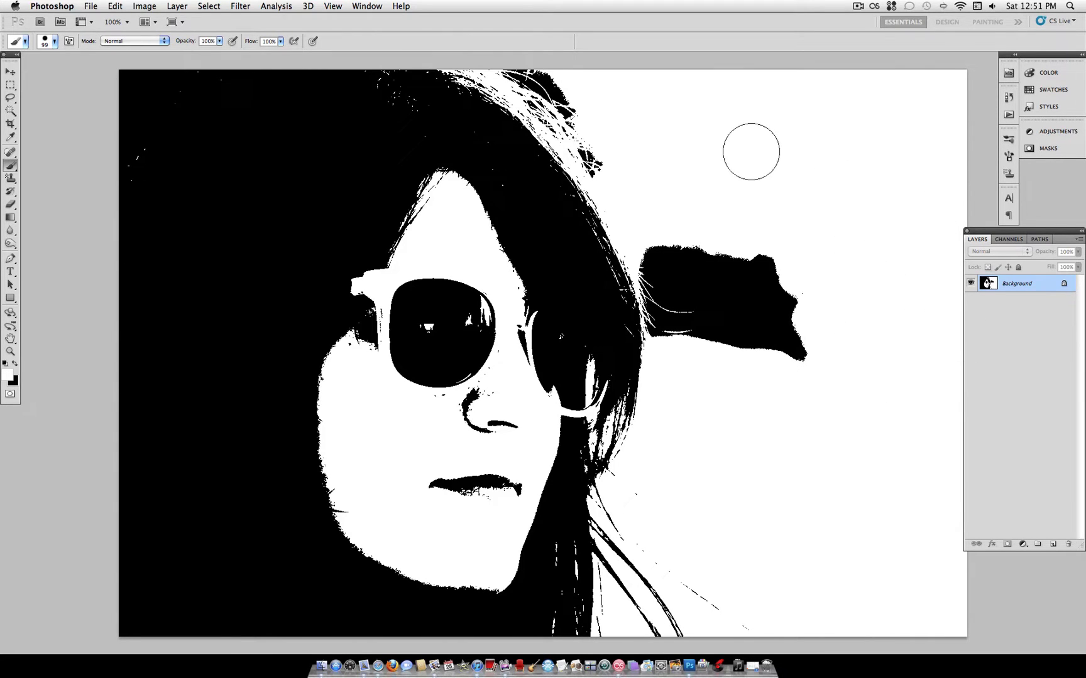
mouse_move(732, 575)
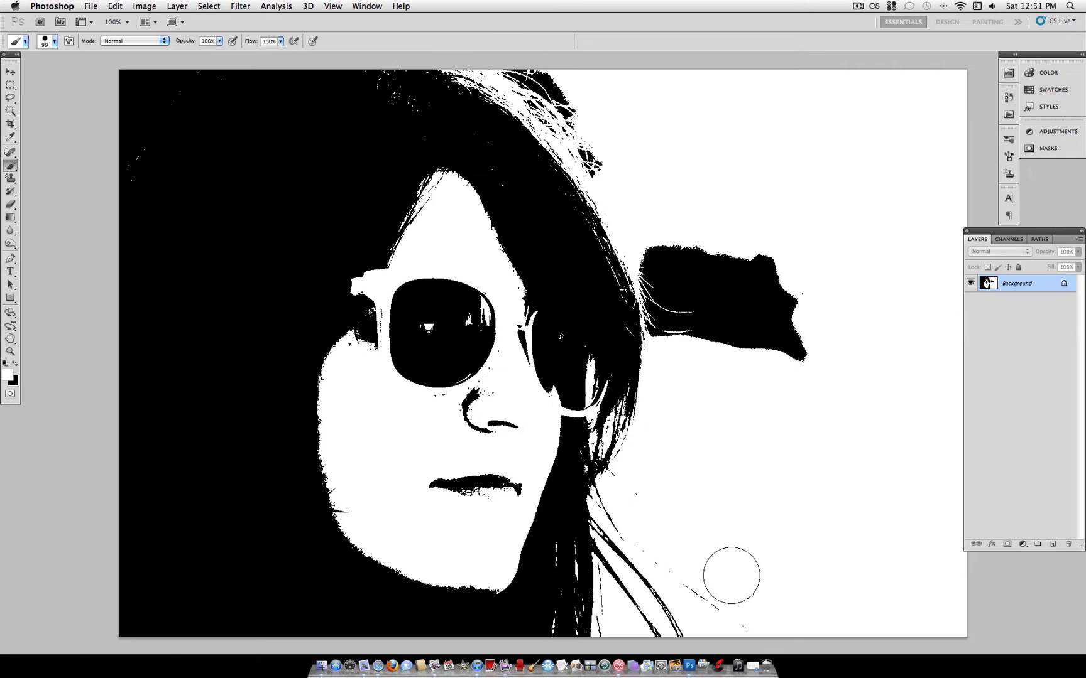
mouse_move(834, 380)
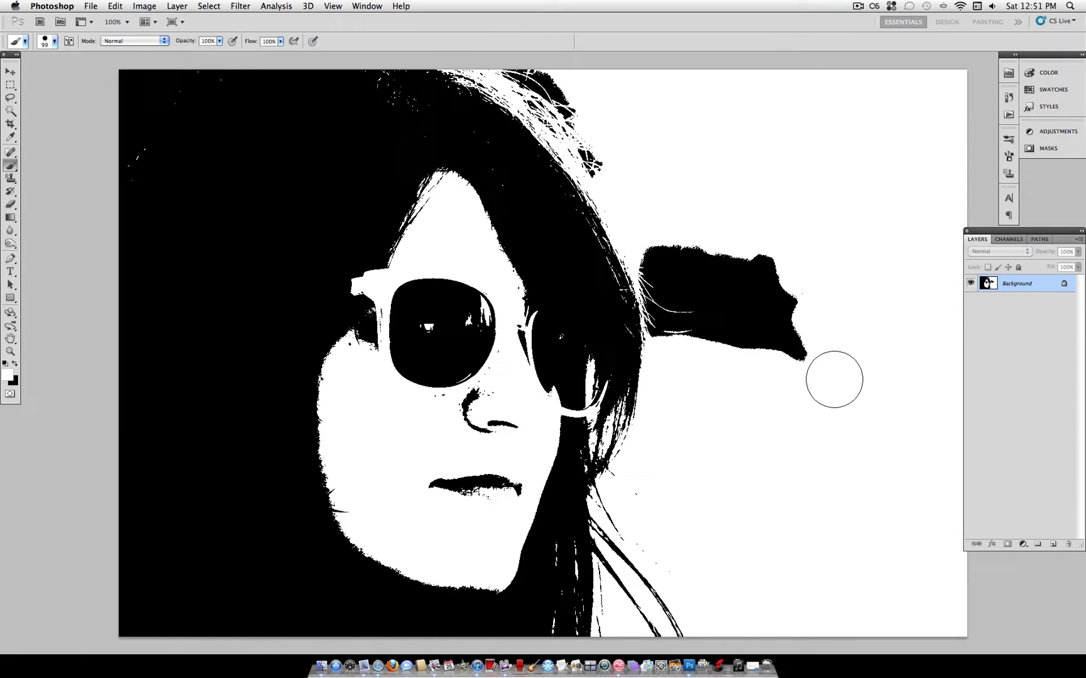
mouse_move(782, 331)
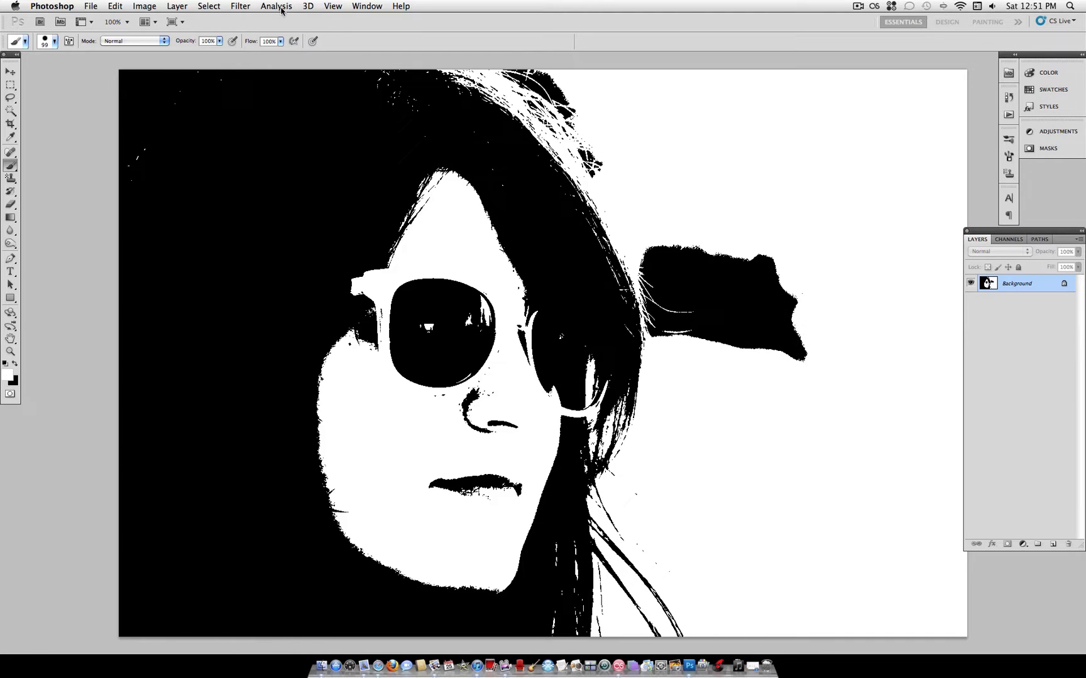
mouse_move(522, 628)
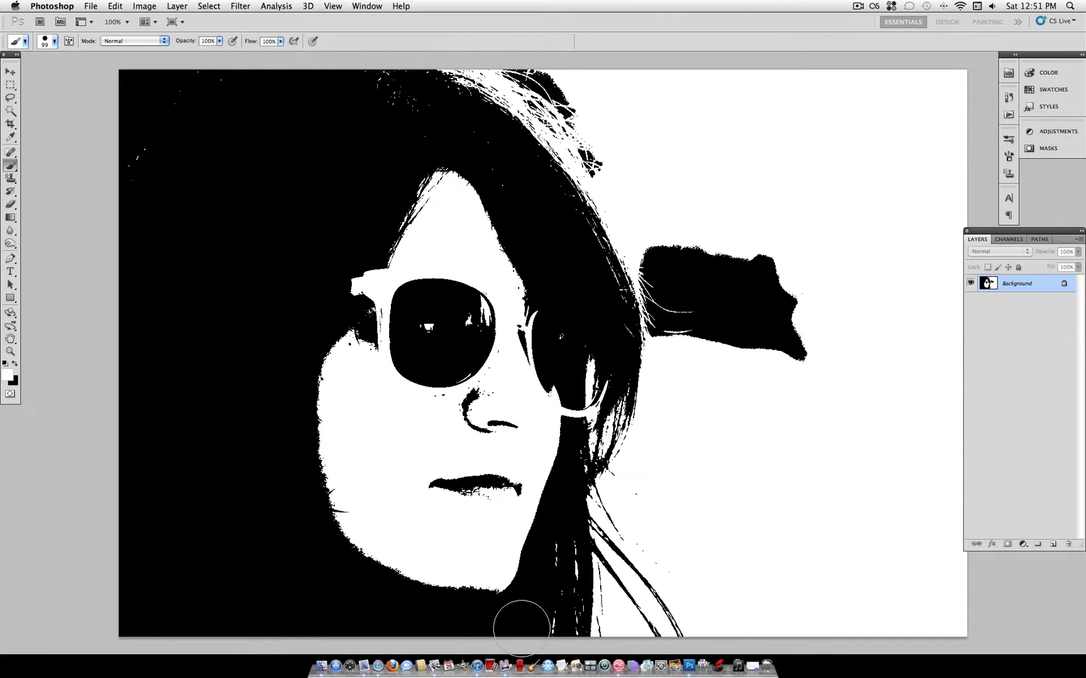
mouse_move(759, 220)
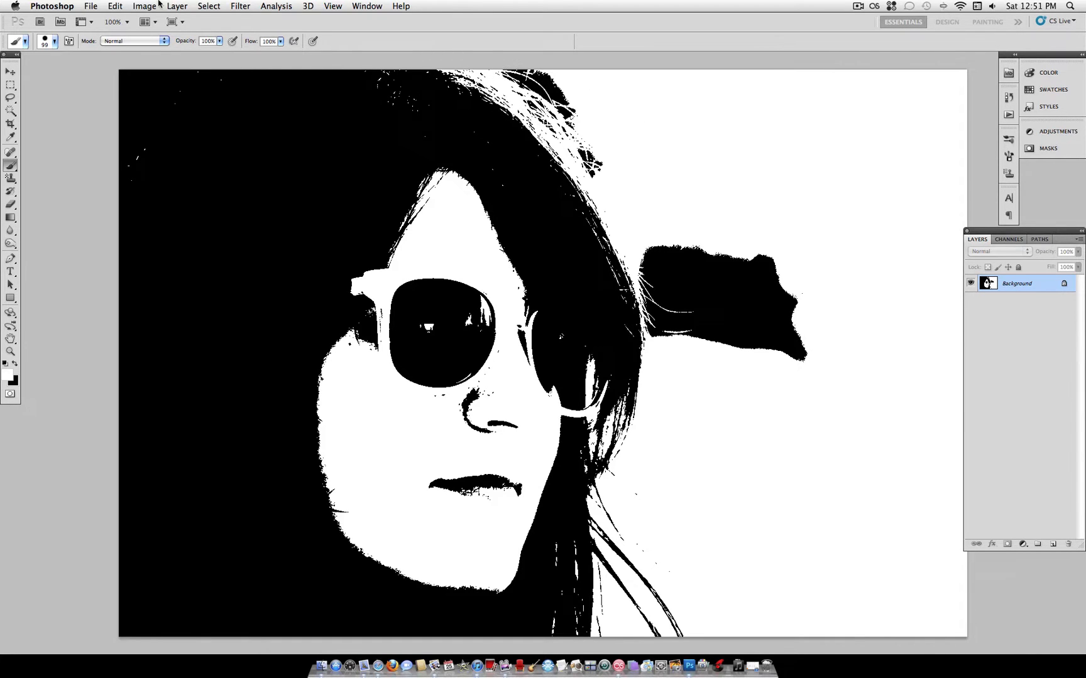
Create a new gradient fill layer and try the default gradient presets
click(177, 6)
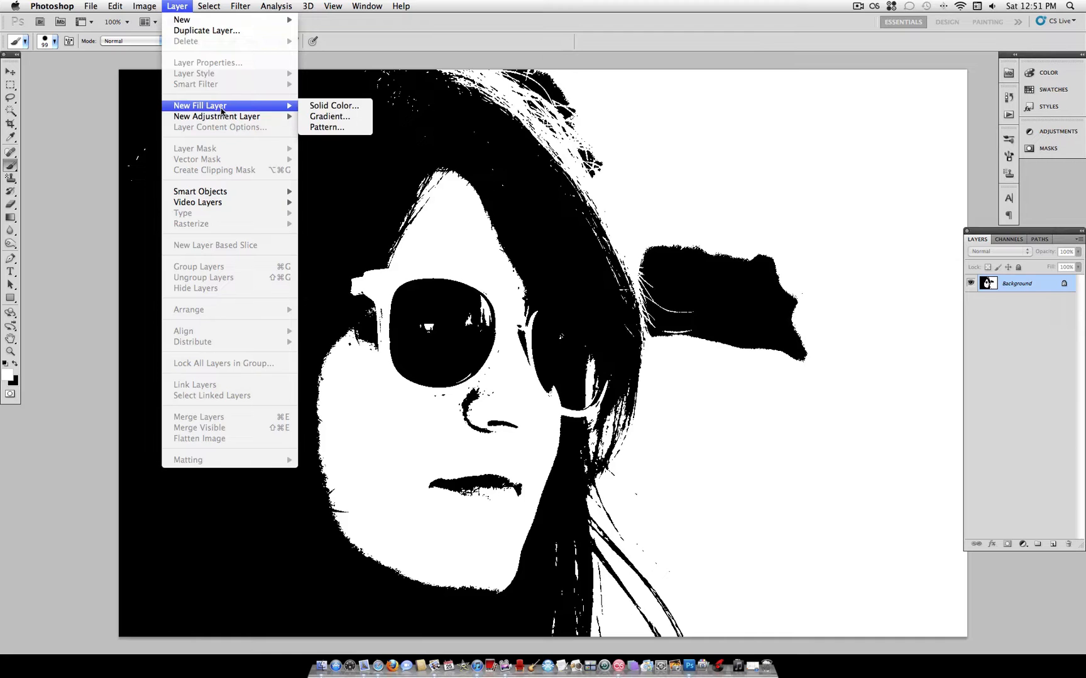
click(330, 116)
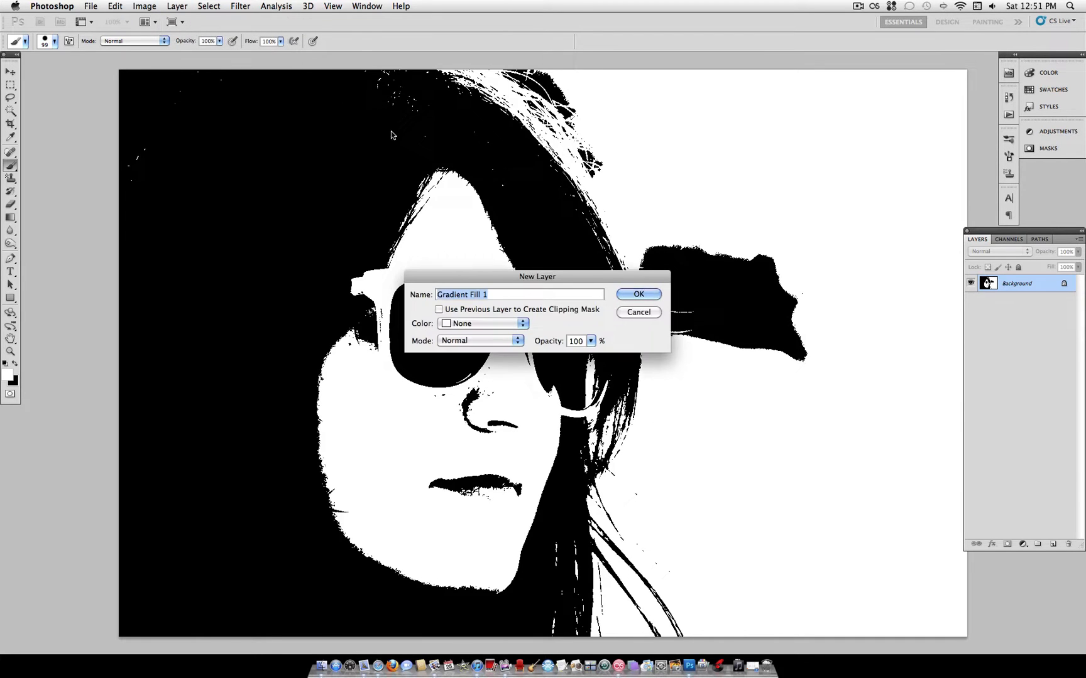
click(637, 294)
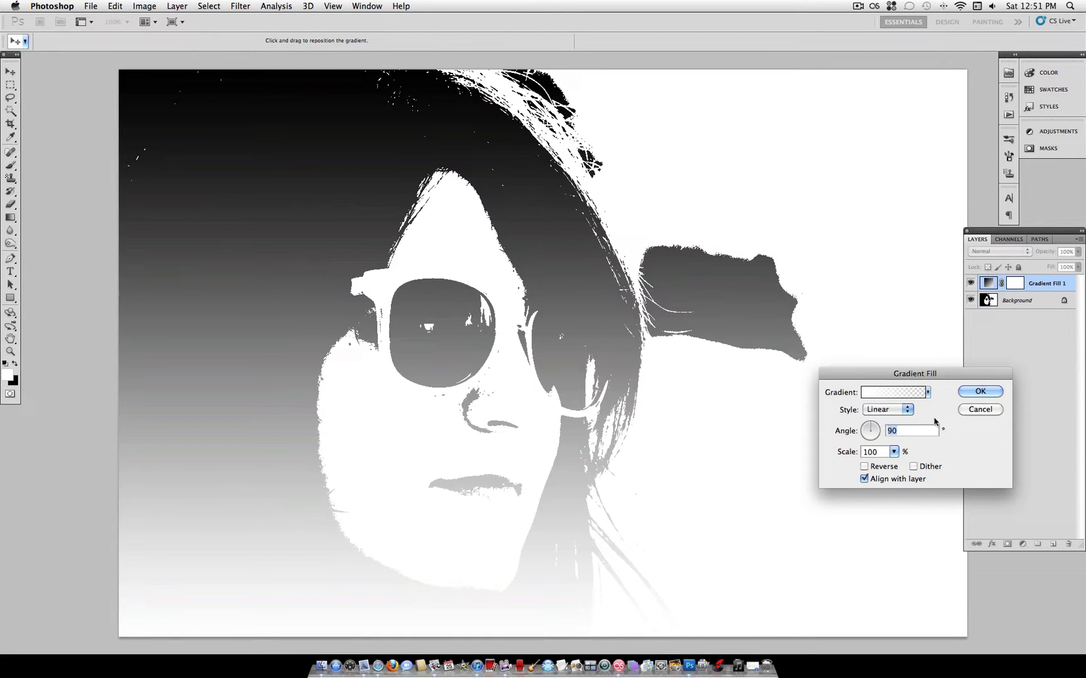
click(927, 392)
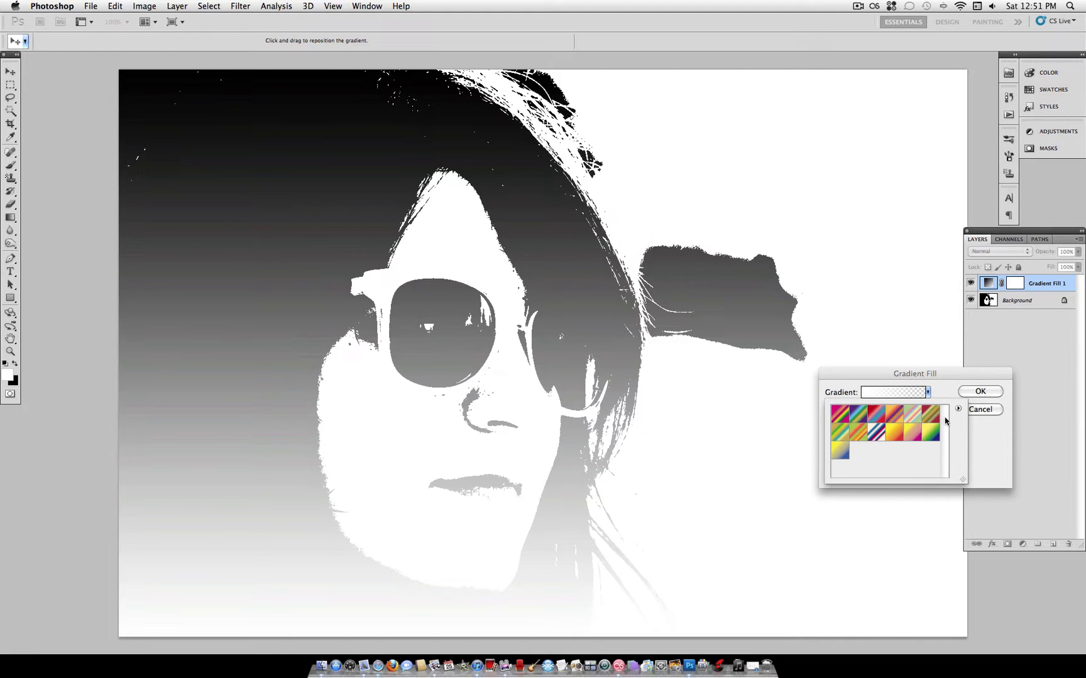
click(911, 414)
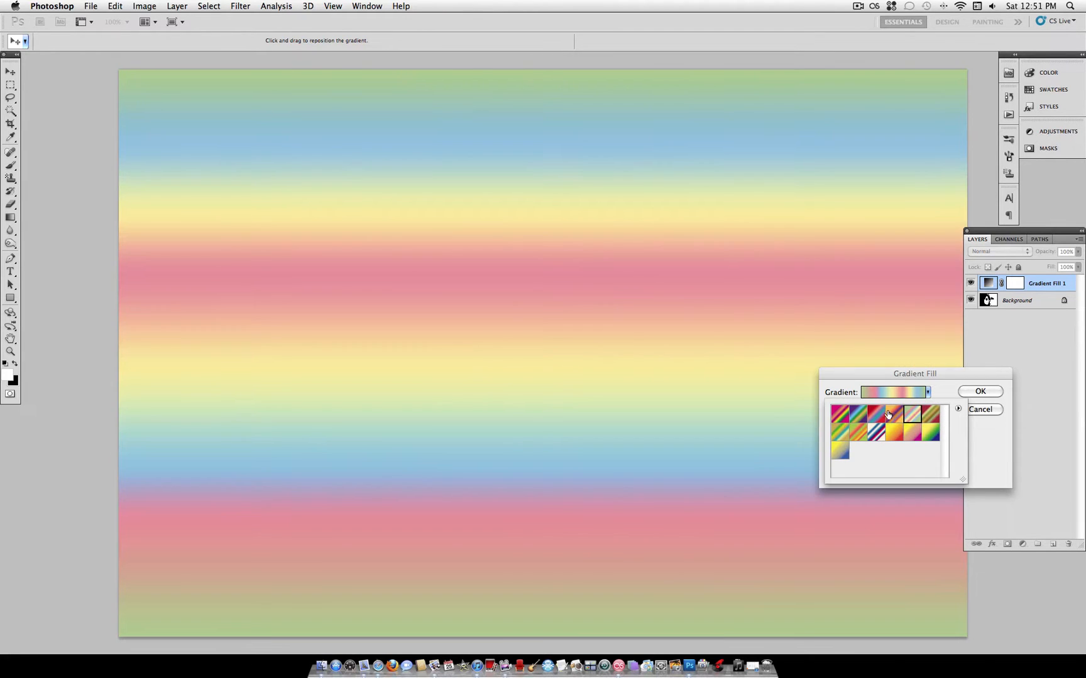
click(887, 413)
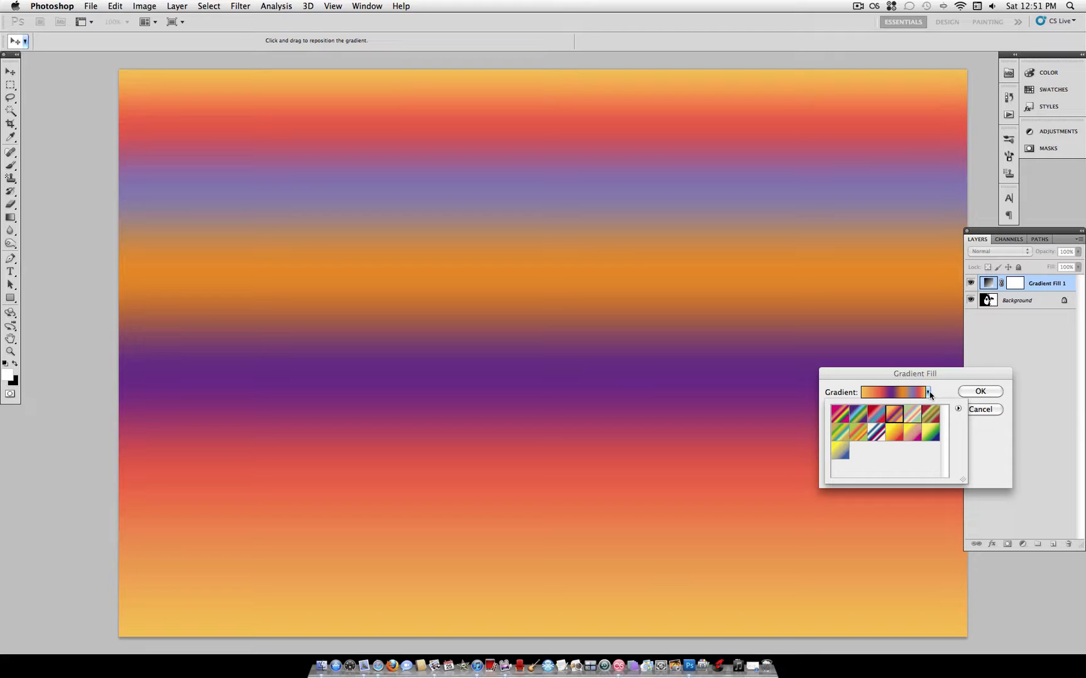
Load Color Harmonies 2, choose the pink-blue-cream gradient, and set Multiply blend mode
click(958, 408)
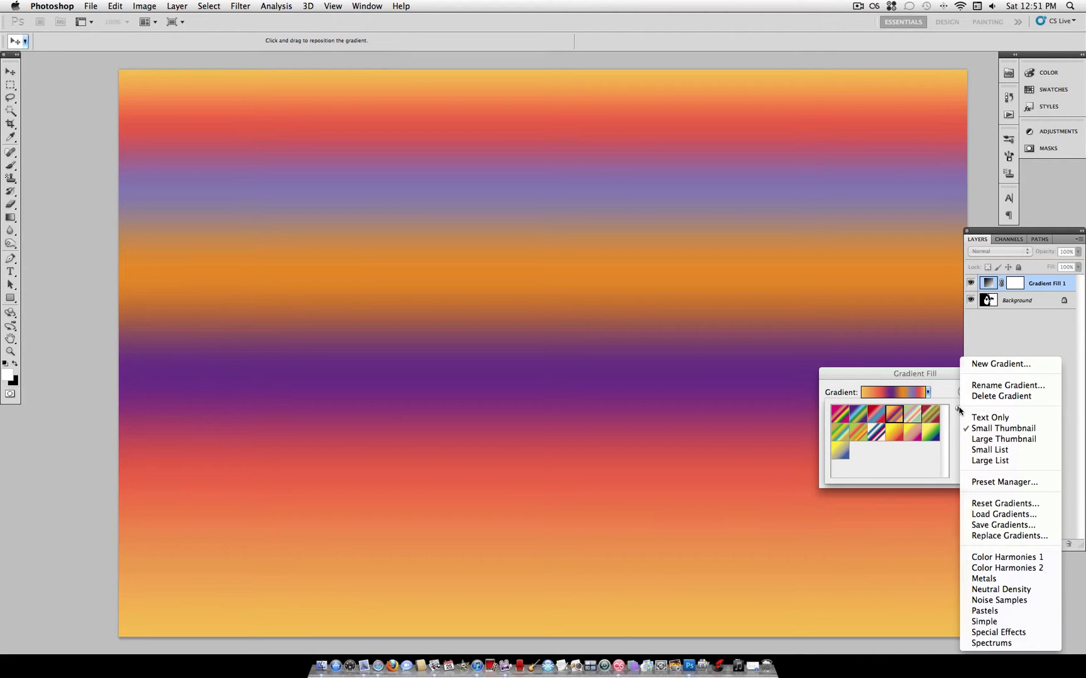
mouse_move(1008, 568)
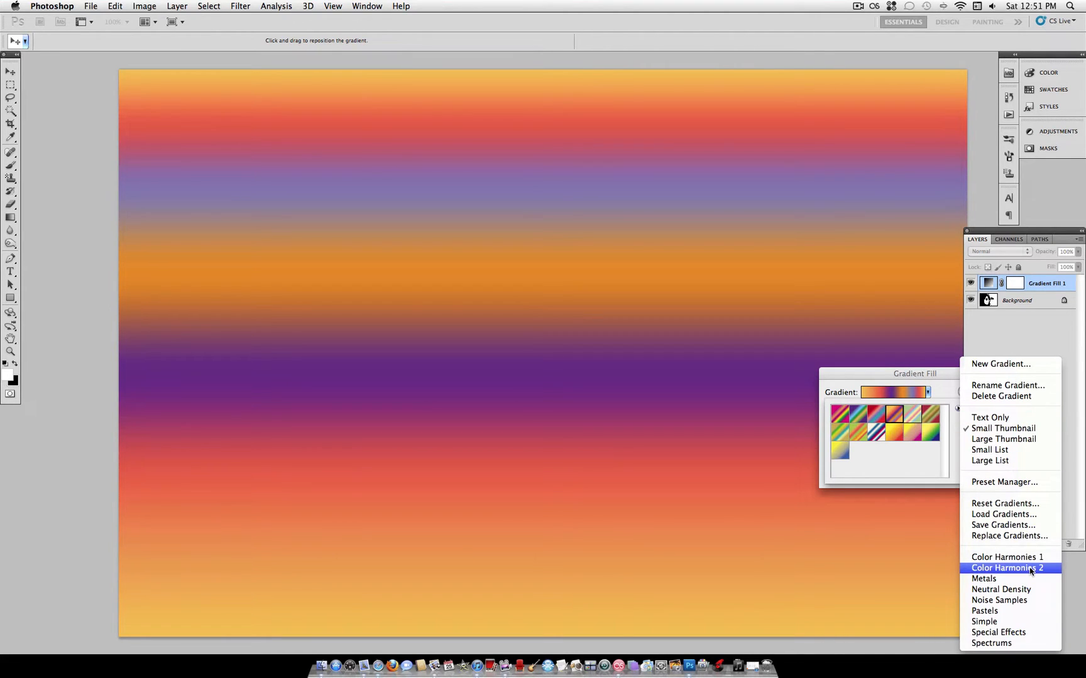
click(1005, 568)
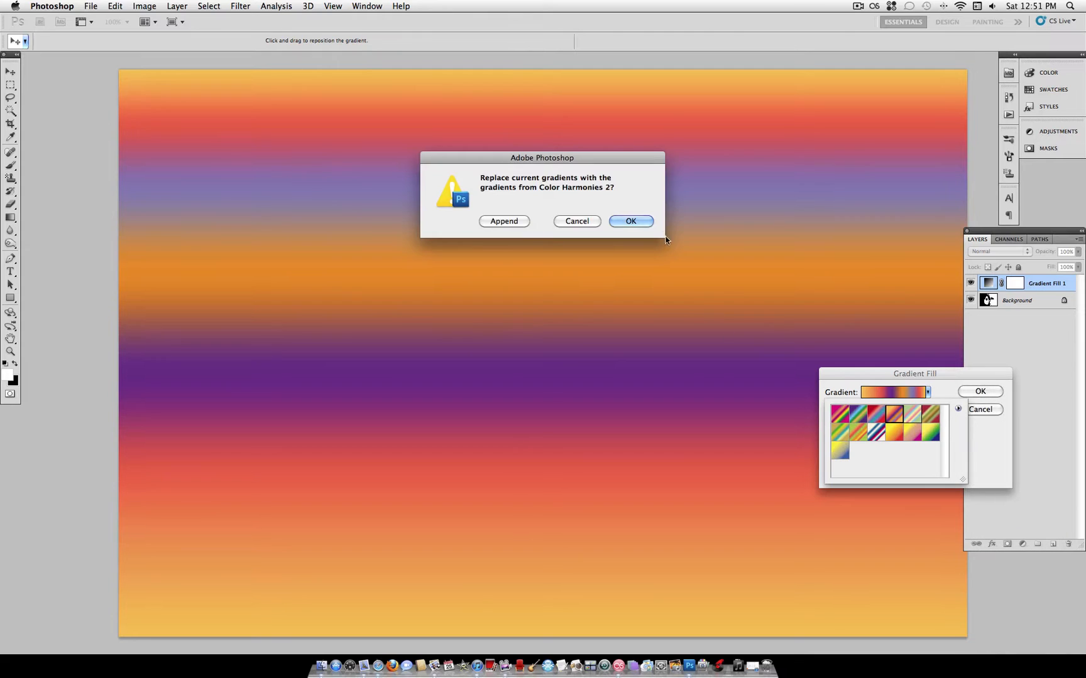
click(630, 221)
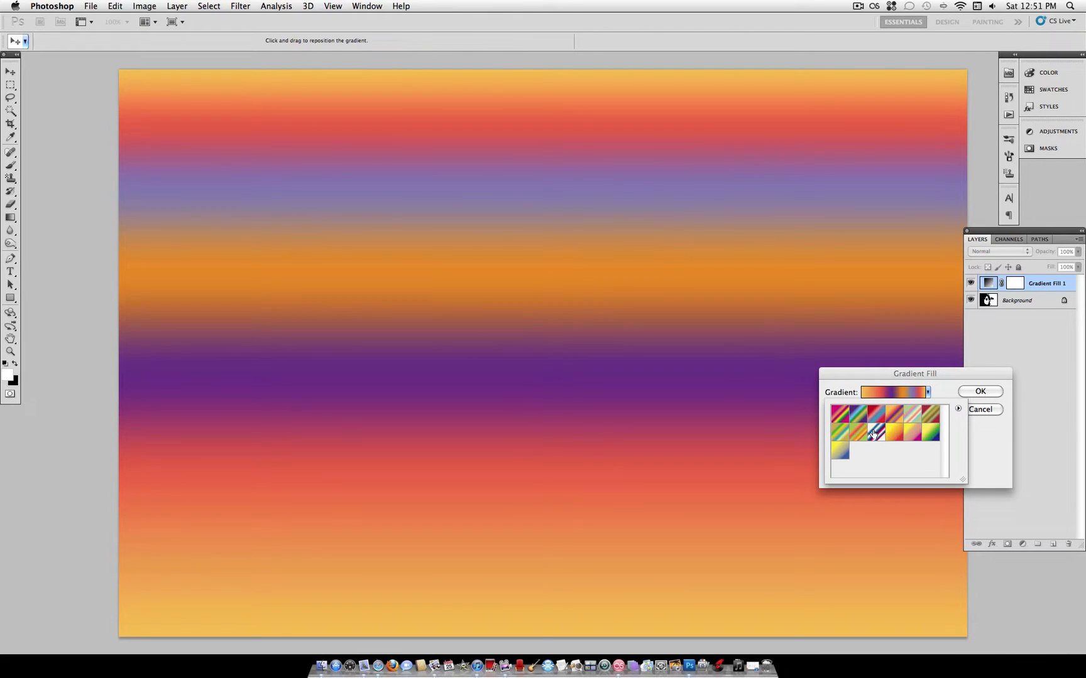
click(875, 431)
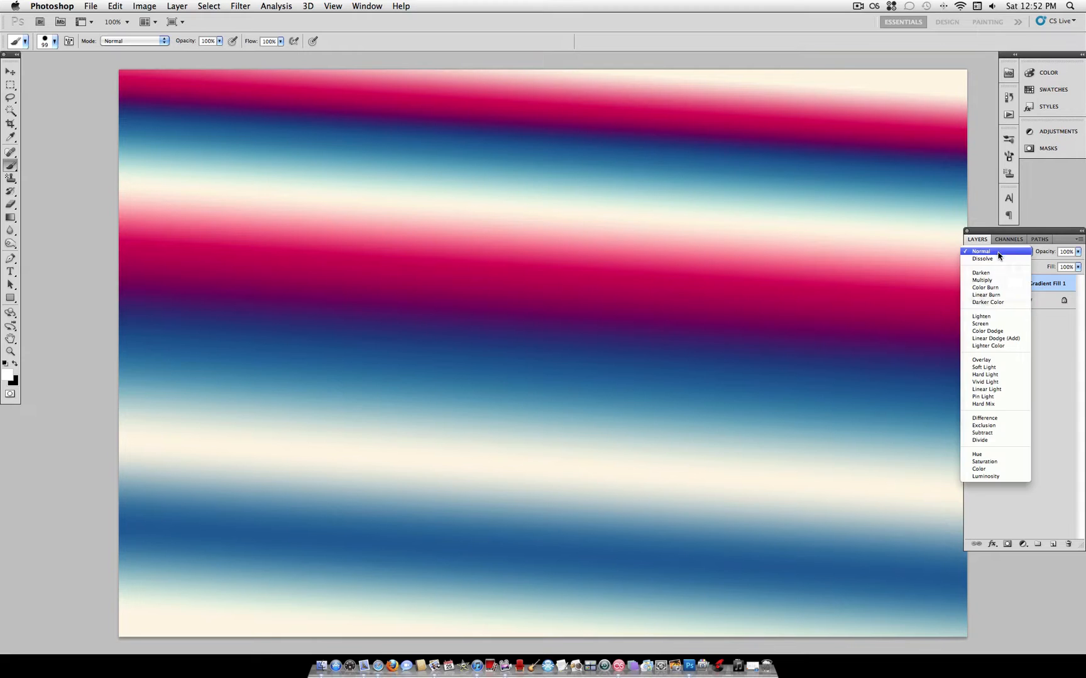
click(982, 280)
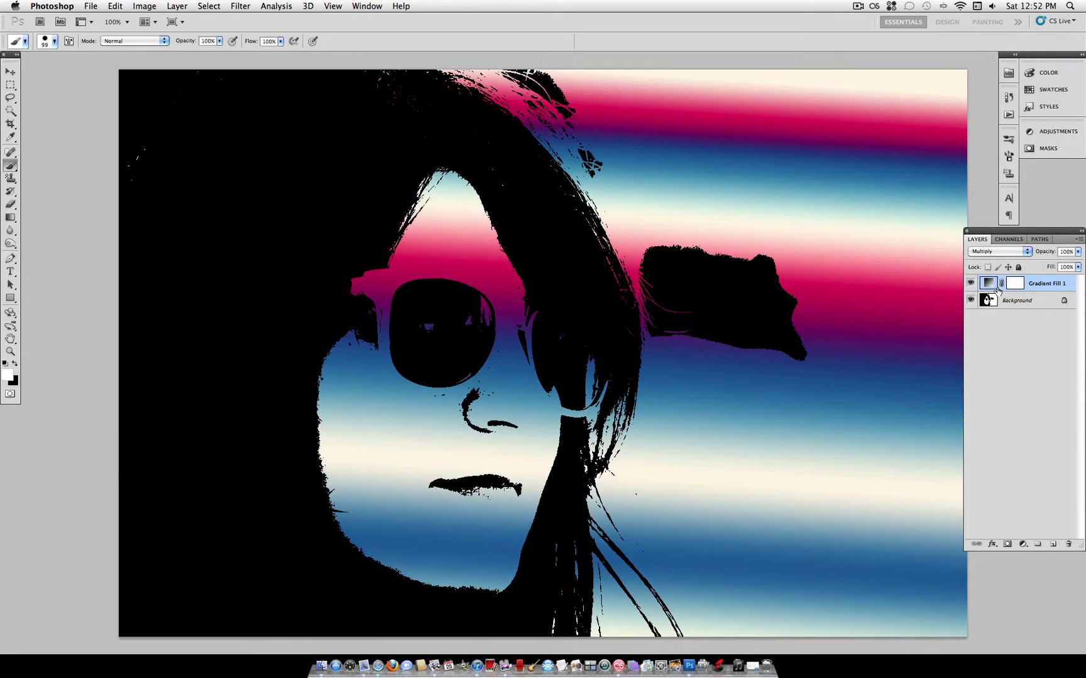
Set the gradient fill to angle 172.87° and scale 101%, keeping Linear style
double_click(989, 283)
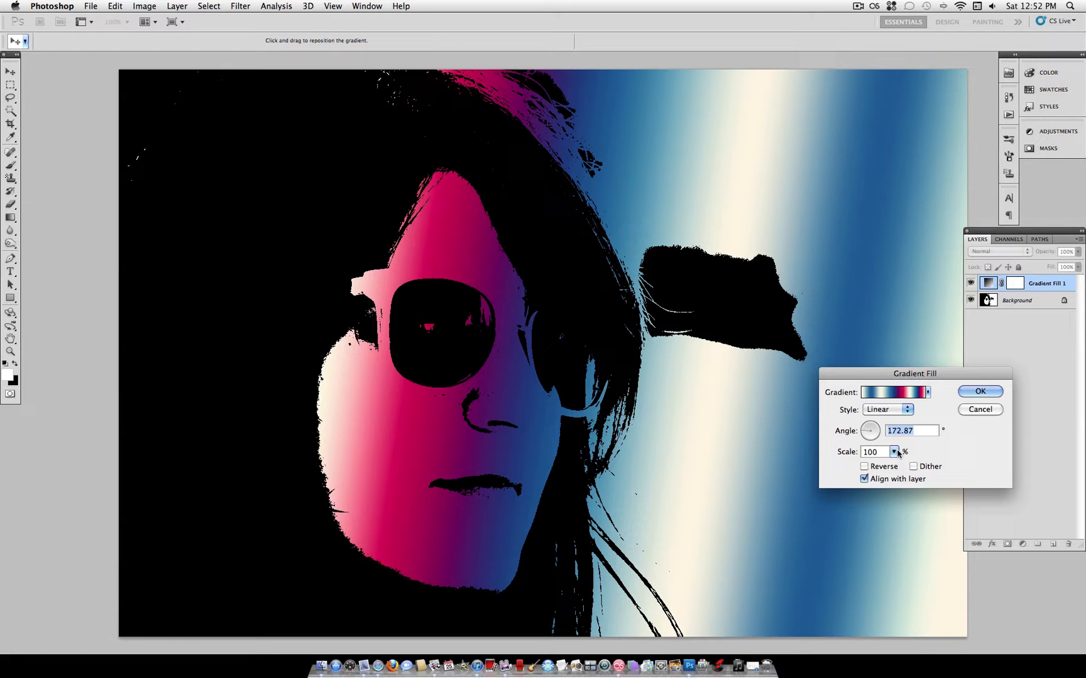
click(894, 452)
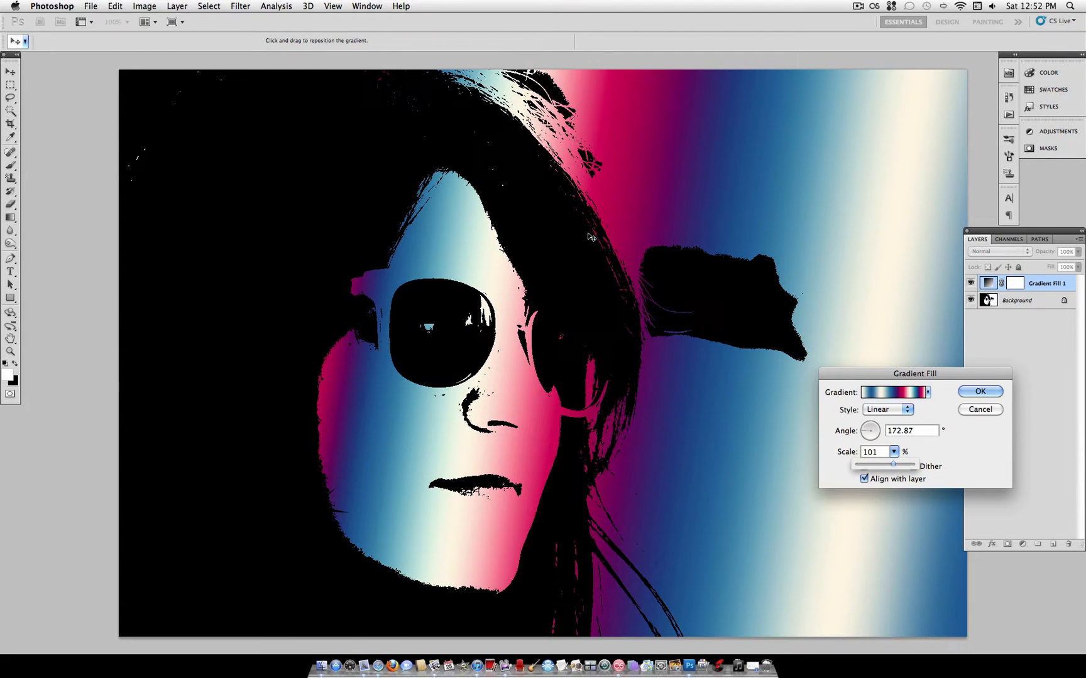
triple_click(910, 430)
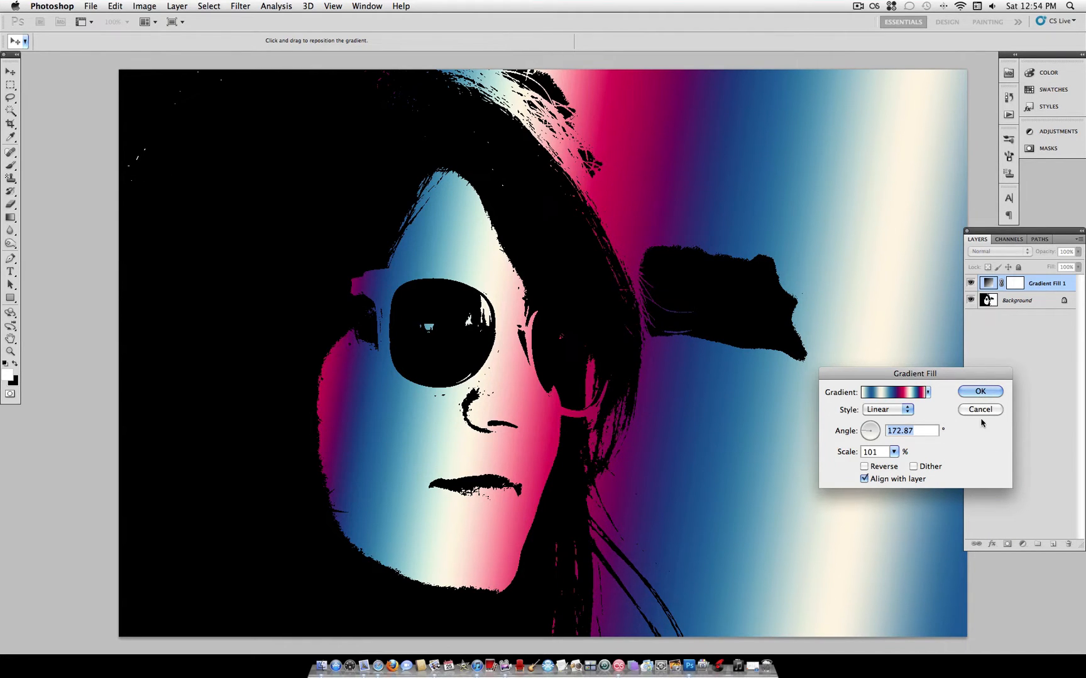
click(887, 409)
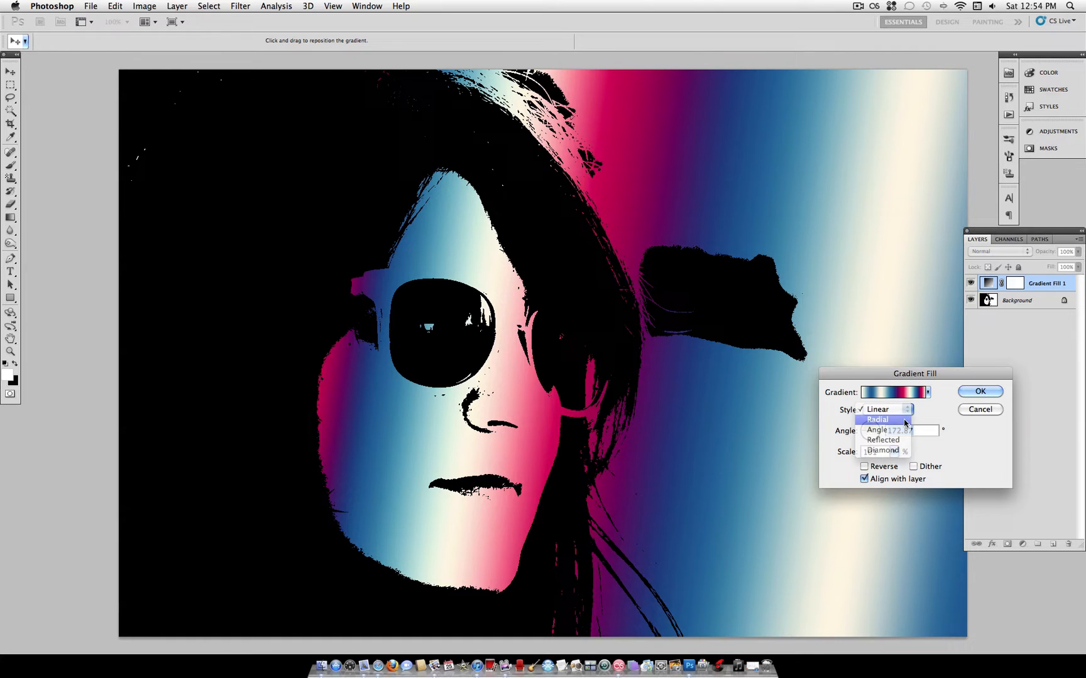
click(888, 430)
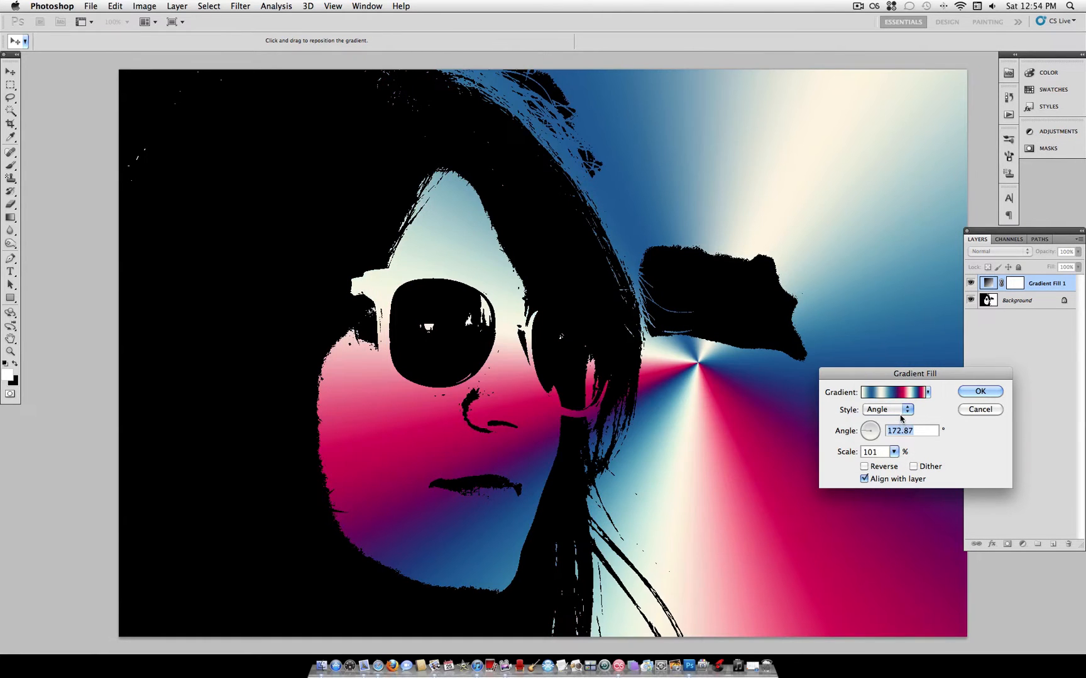
click(887, 409)
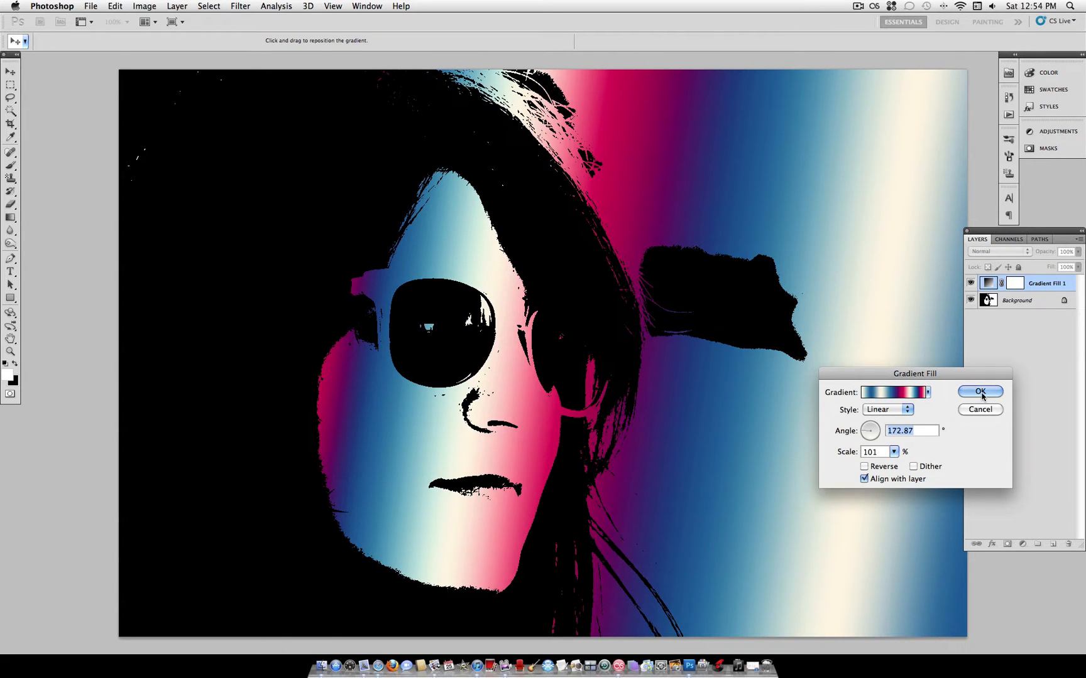
click(979, 392)
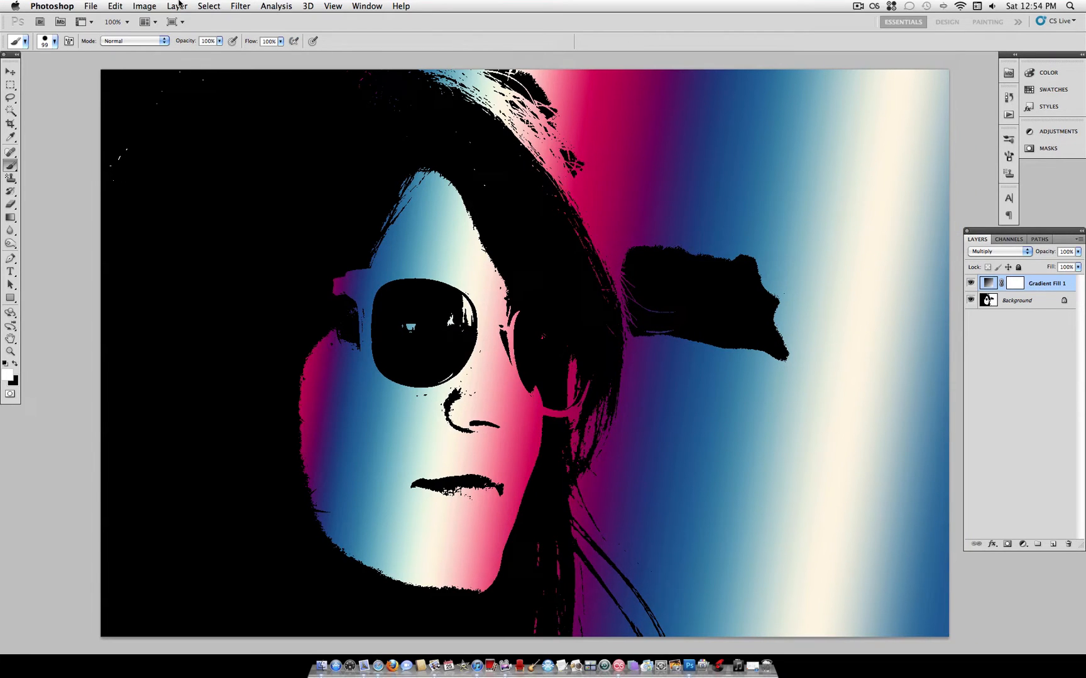
Add a new empty layer above the gradient and select the entire canvas
click(176, 6)
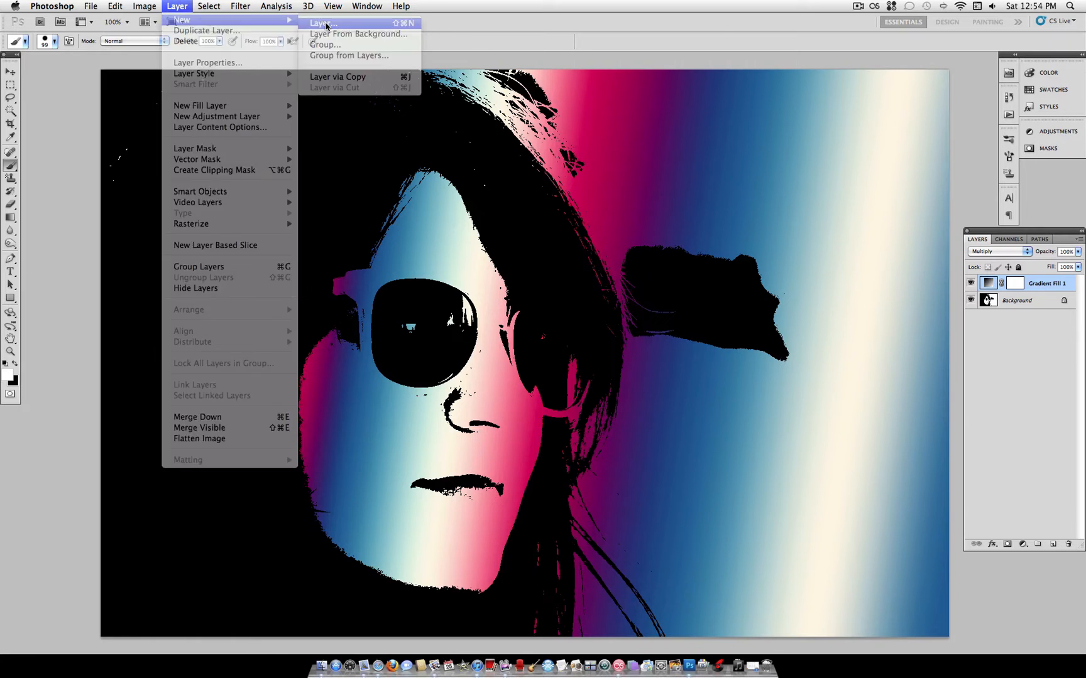
click(320, 22)
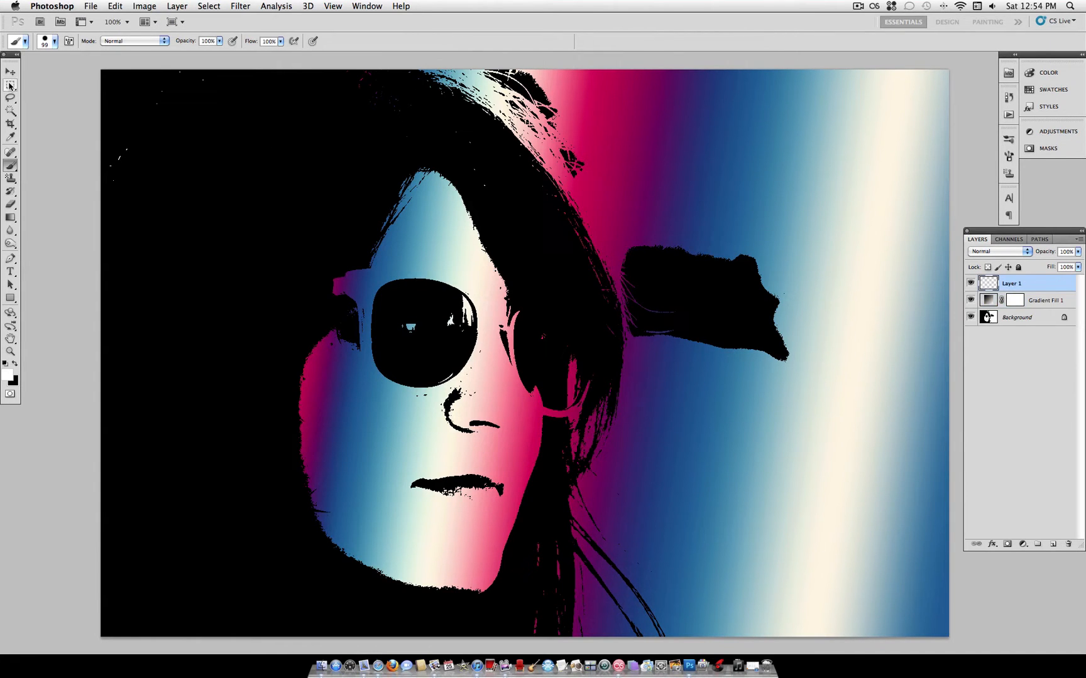
click(208, 6)
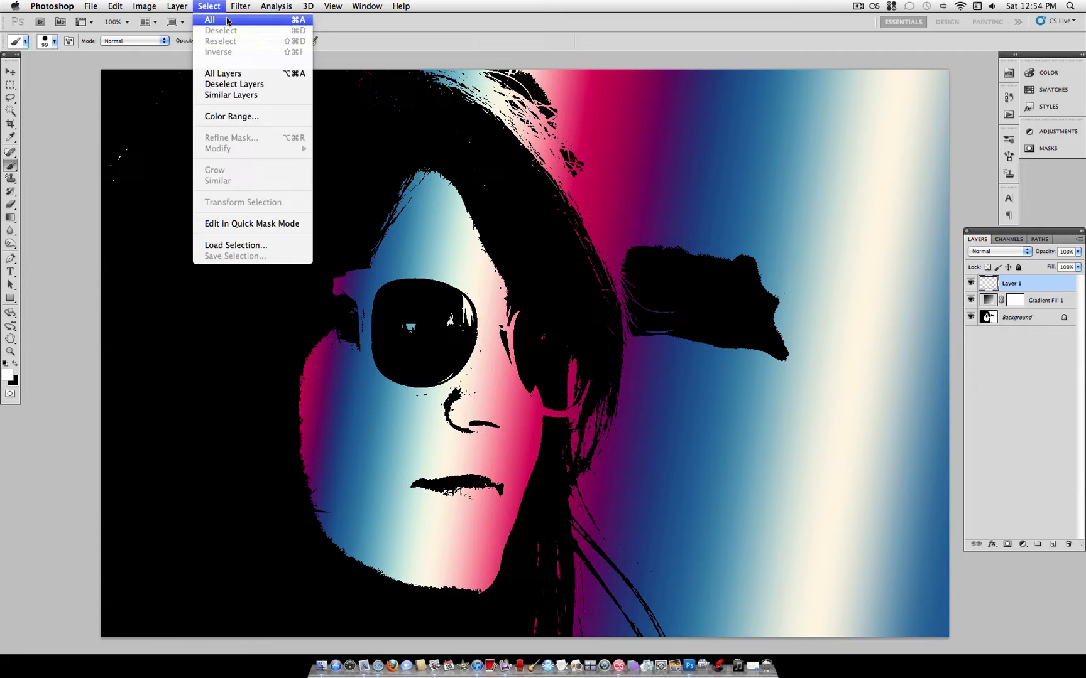
click(210, 19)
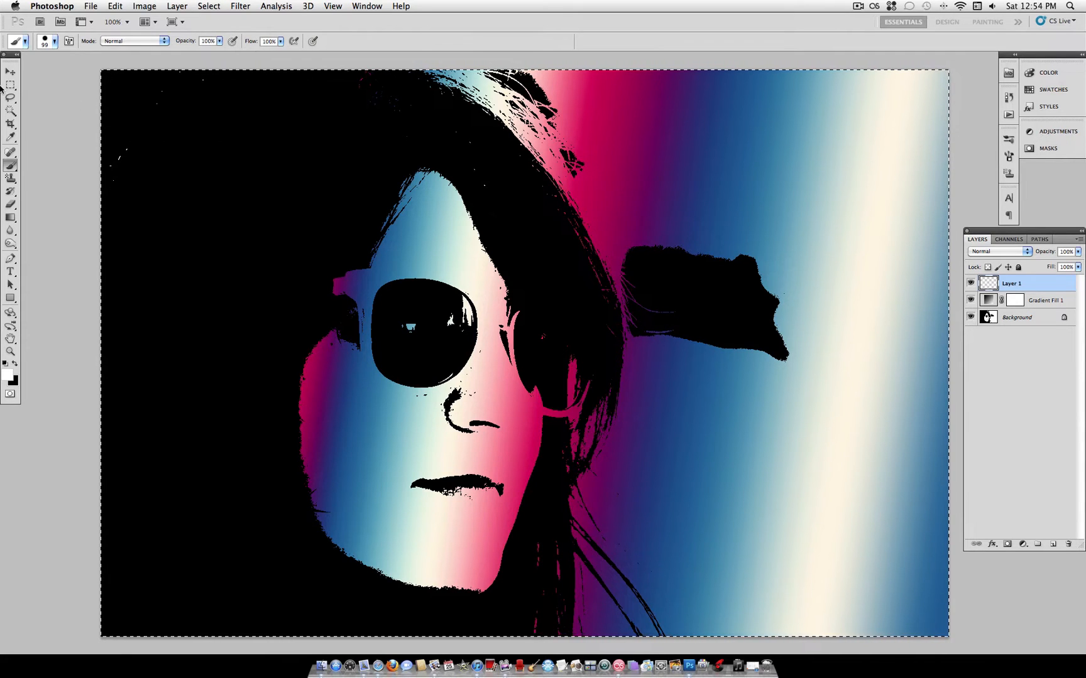
Open Stroke from the selection's context menu and set its width to 45 px
click(11, 97)
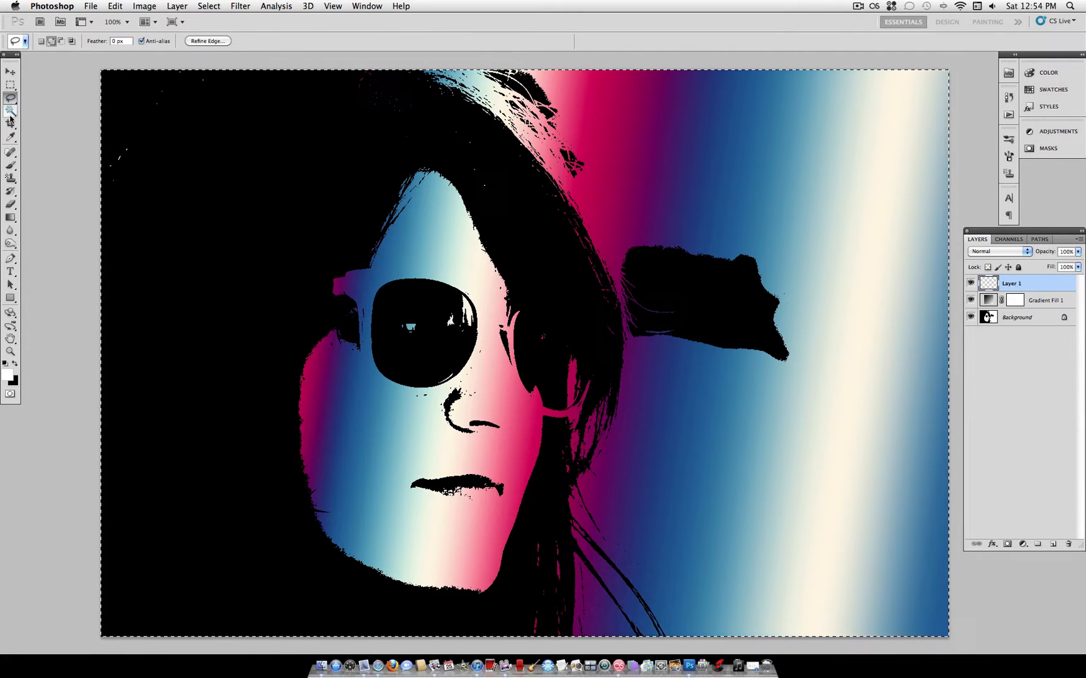
right_click(257, 110)
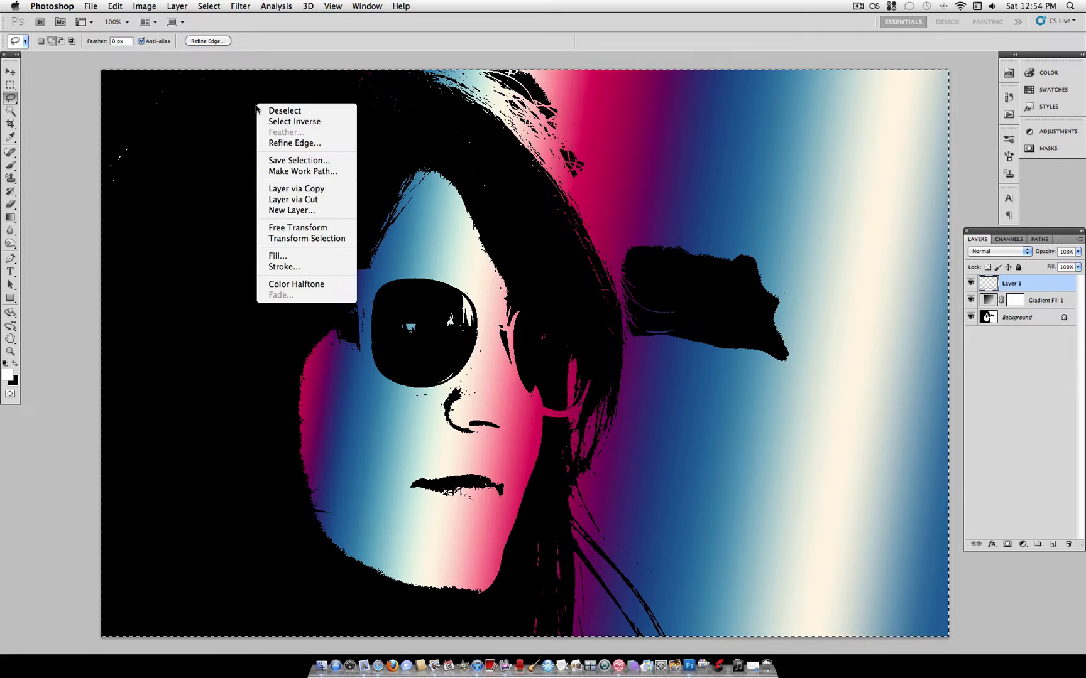
mouse_move(299, 267)
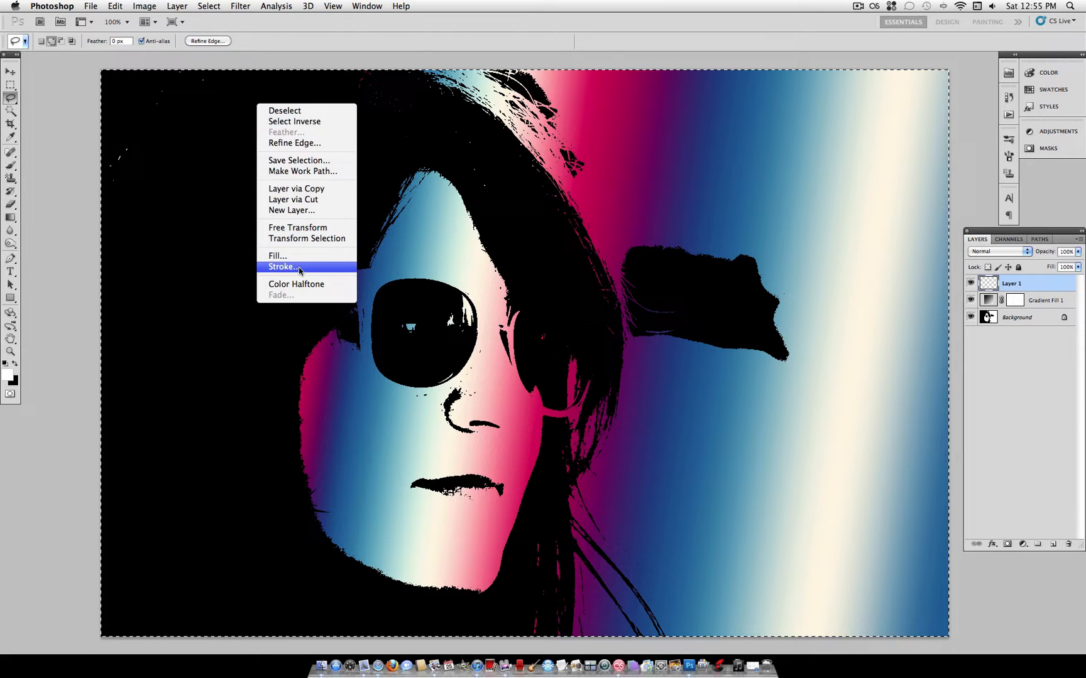
click(282, 266)
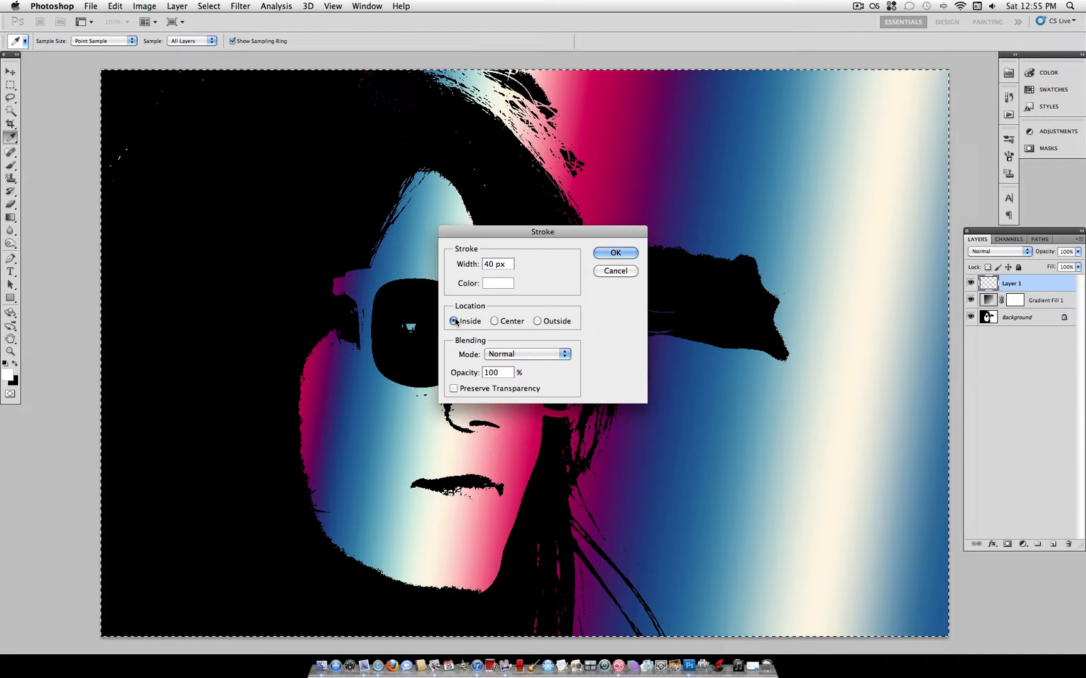
triple_click(495, 264)
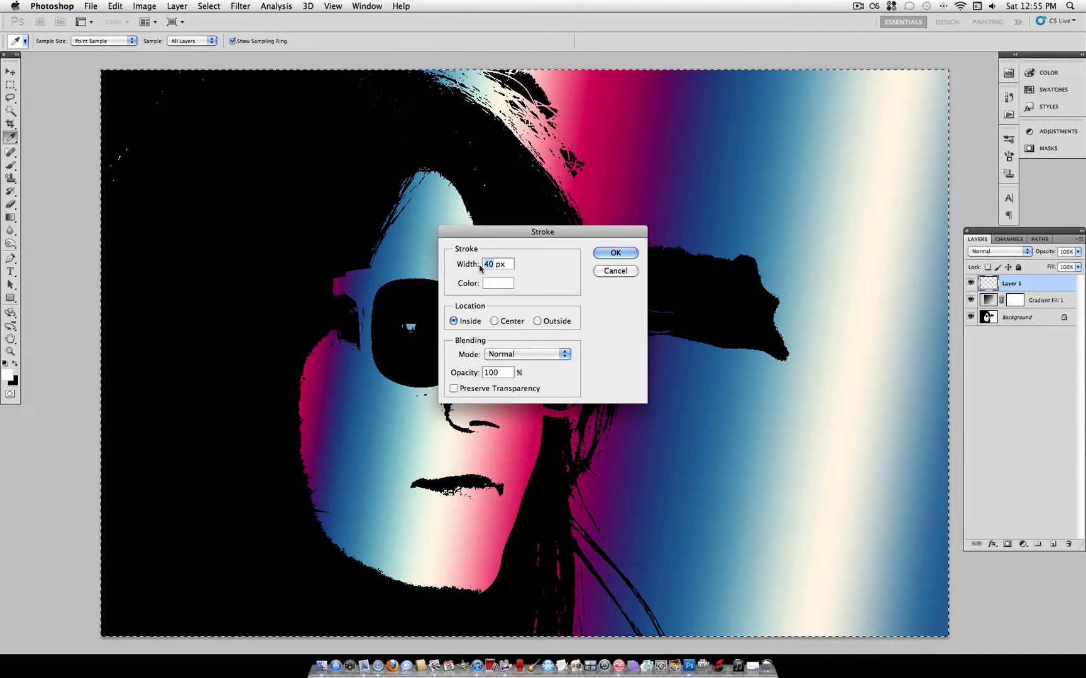
text(45)
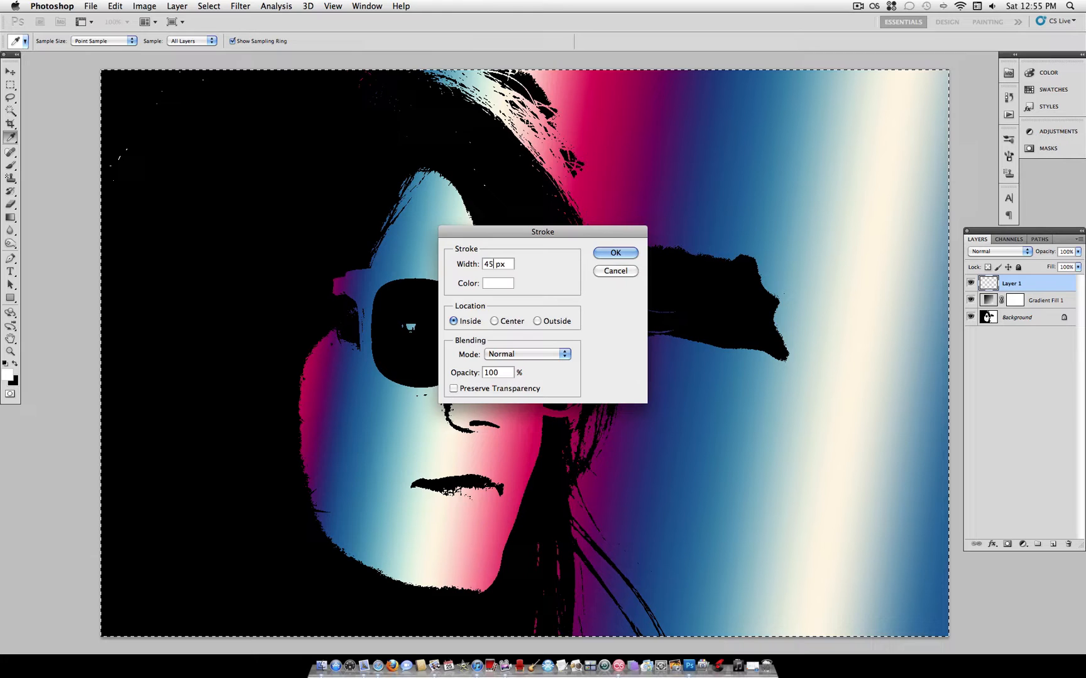
mouse_move(464, 321)
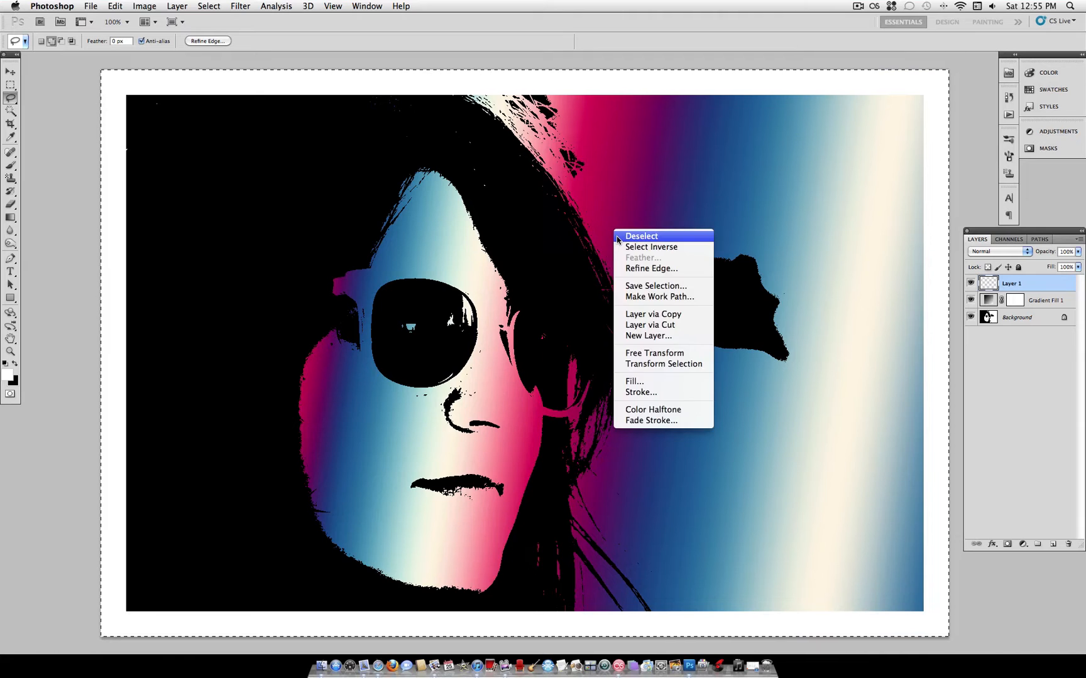
Deselect the canvas and make the Background layer active
click(639, 236)
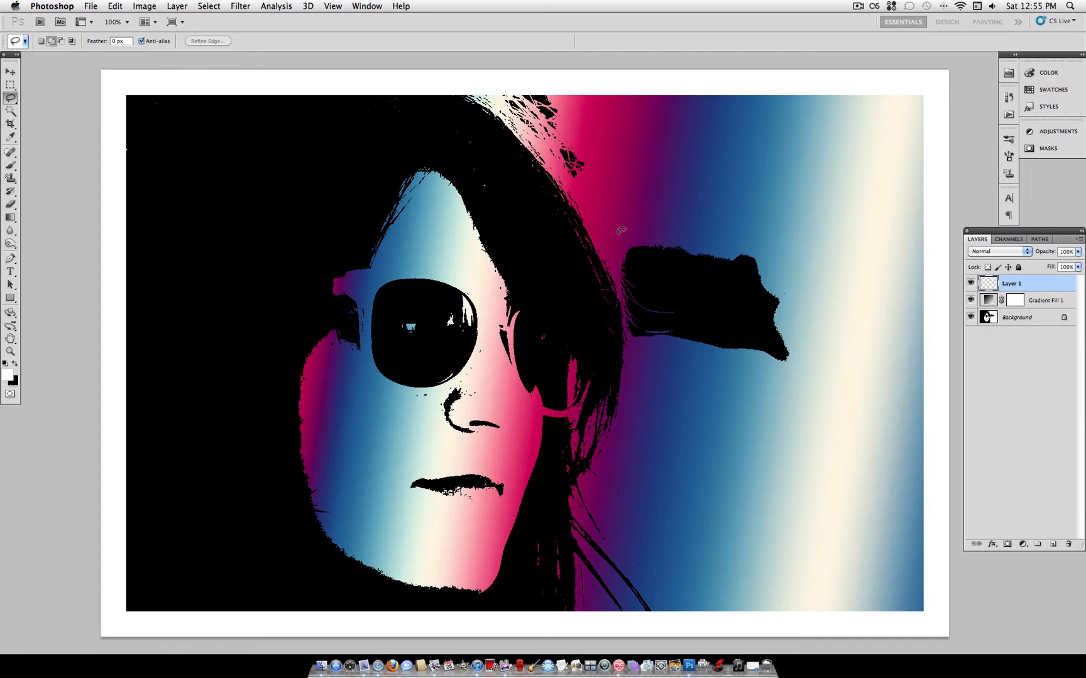
mouse_move(667, 245)
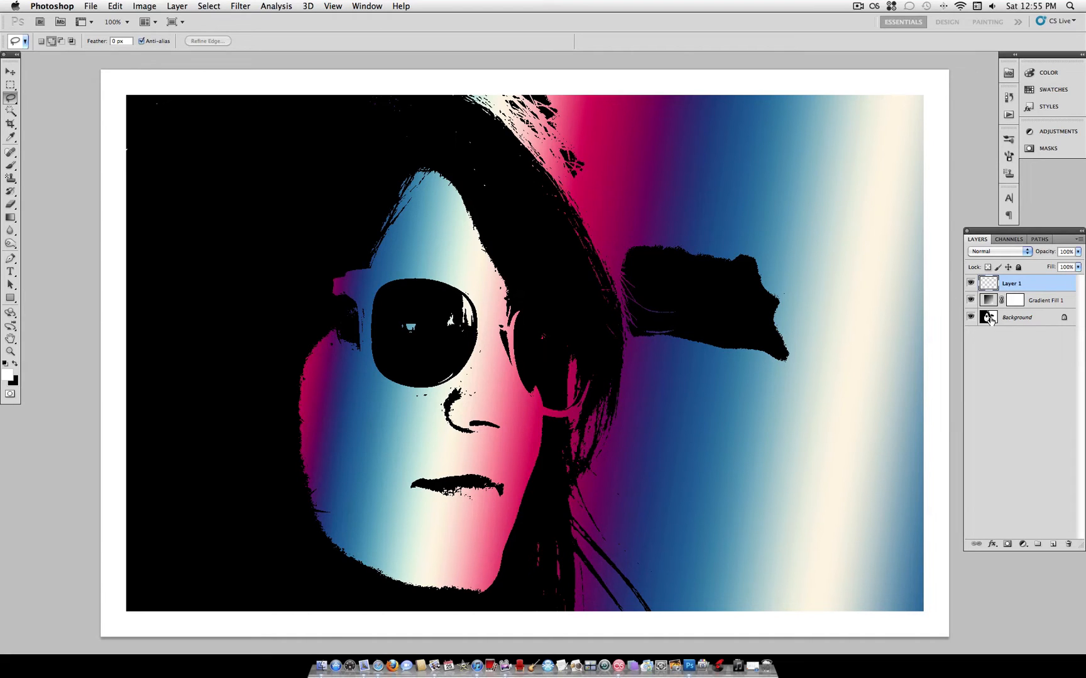
click(1017, 318)
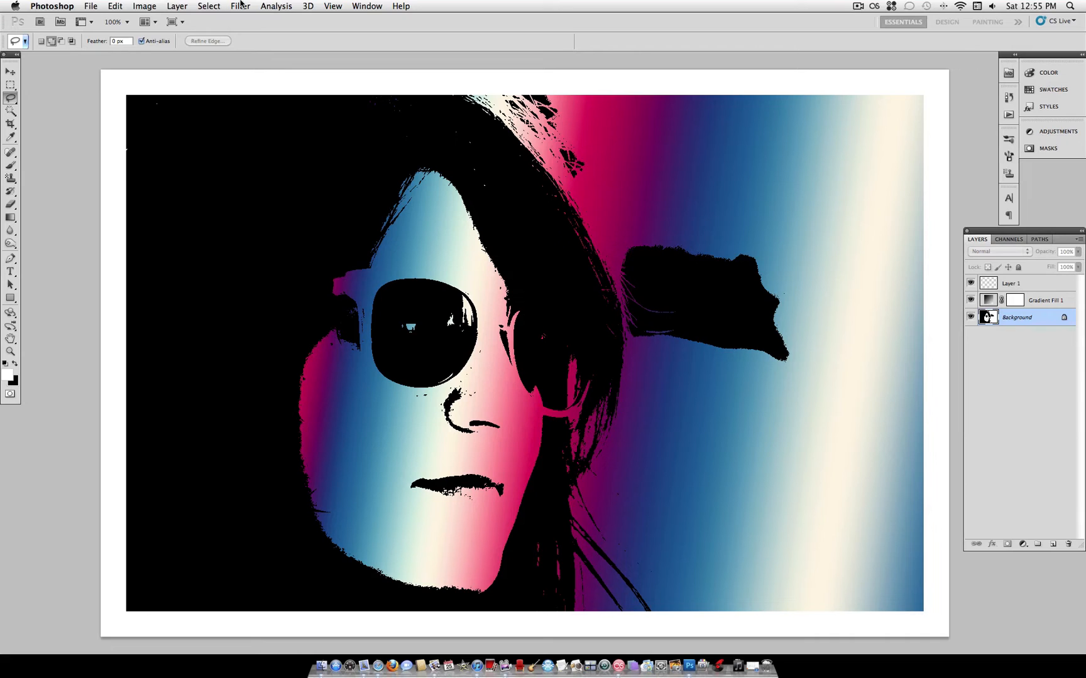
Apply Color Halftone with Max. Radius 5 and channel angles 100, 150, 45, 90
click(240, 6)
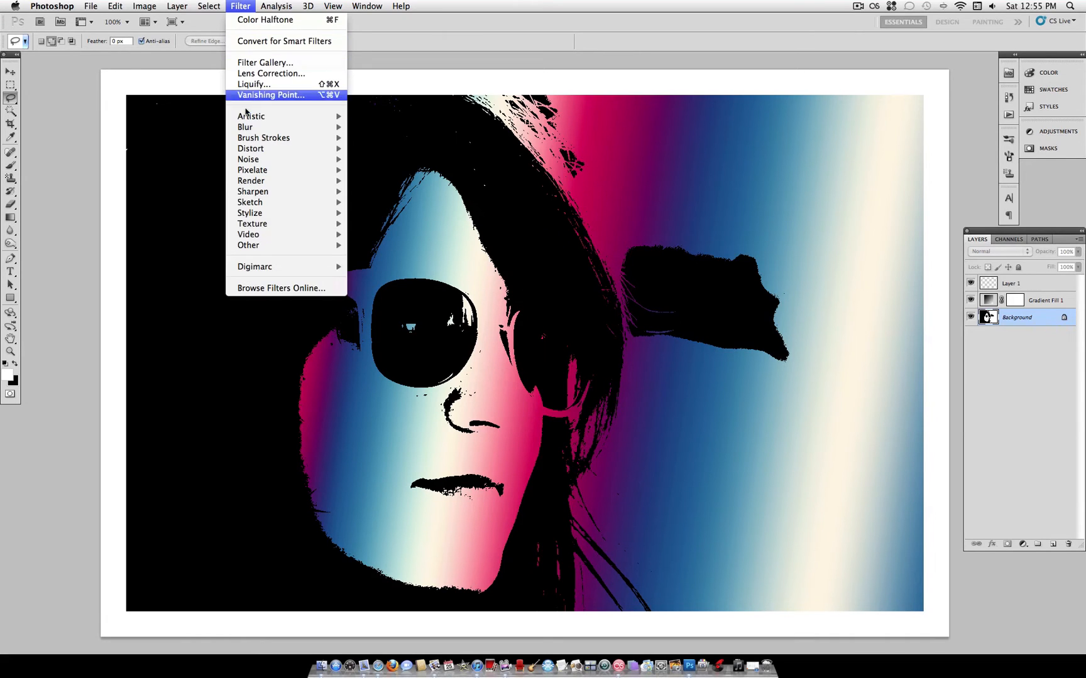
mouse_move(252, 169)
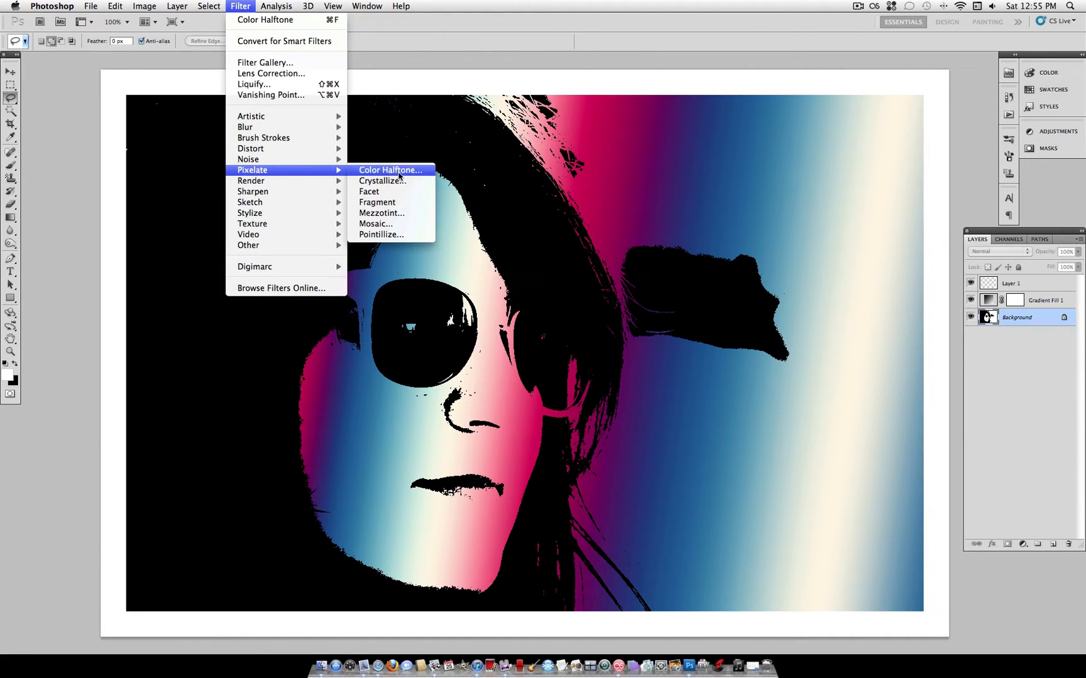
click(390, 170)
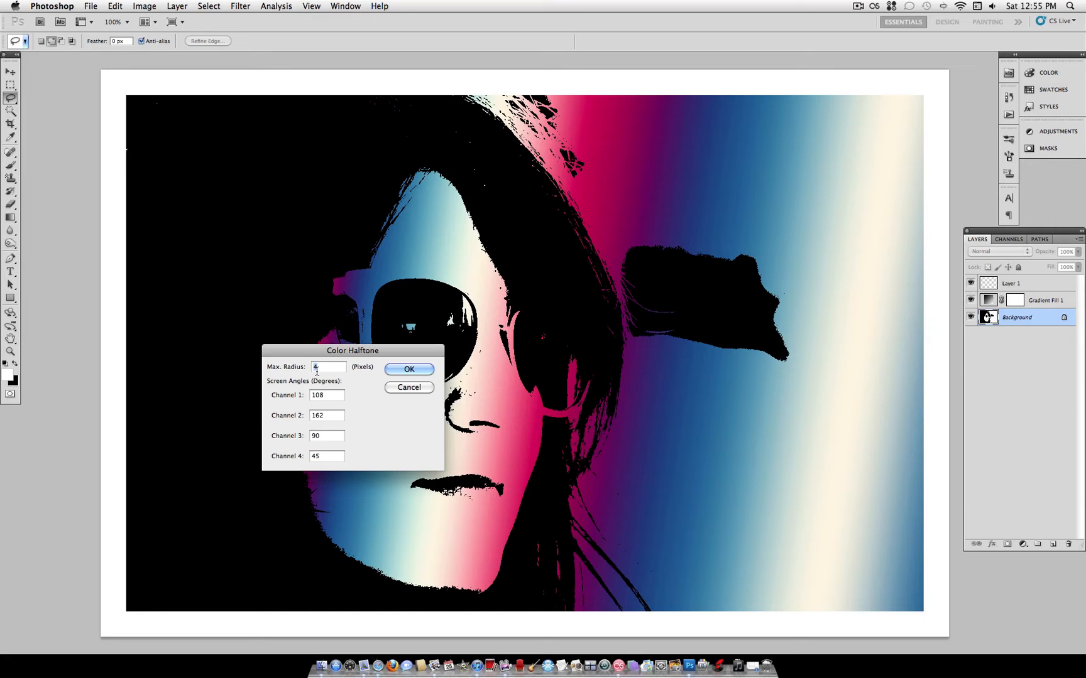
text(5)
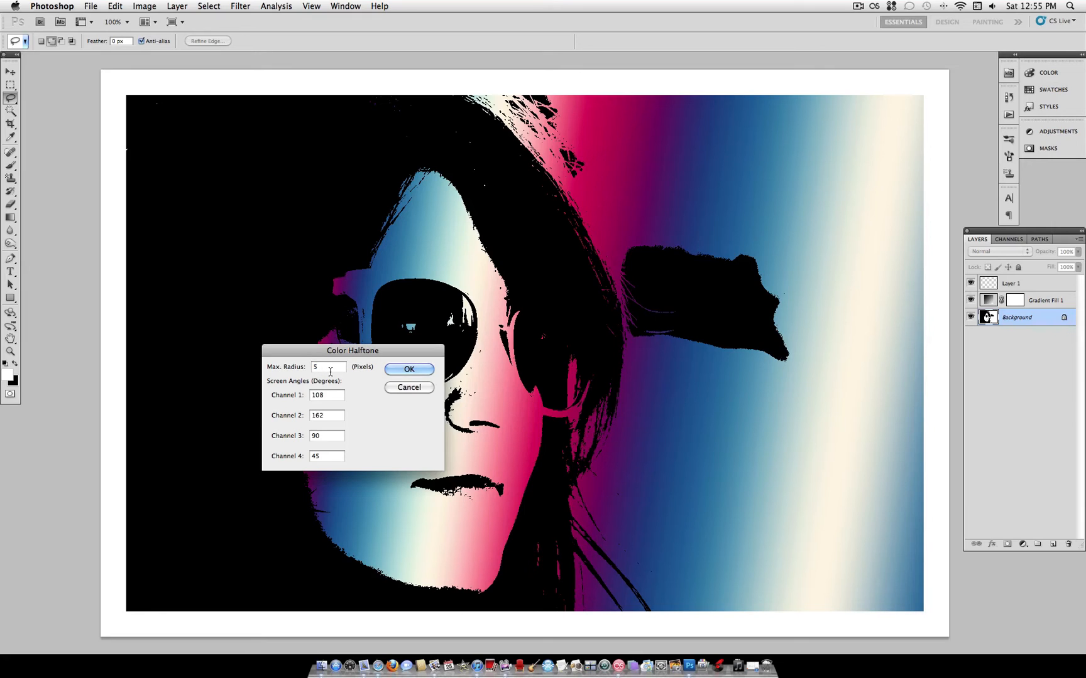
triple_click(325, 396)
text(100)
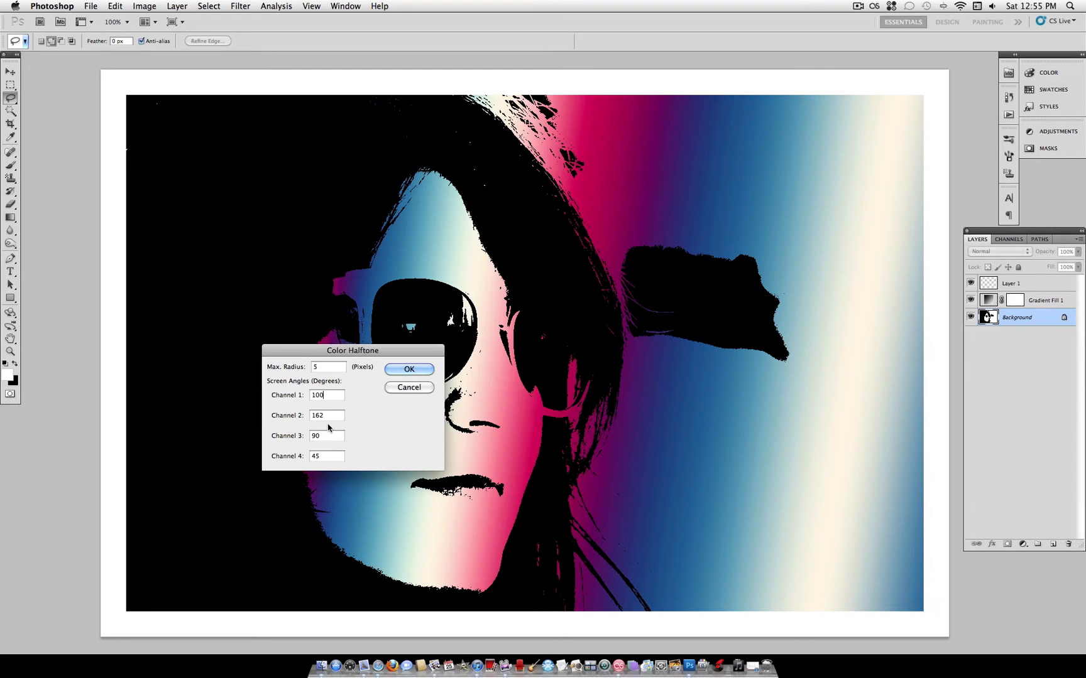
triple_click(326, 416)
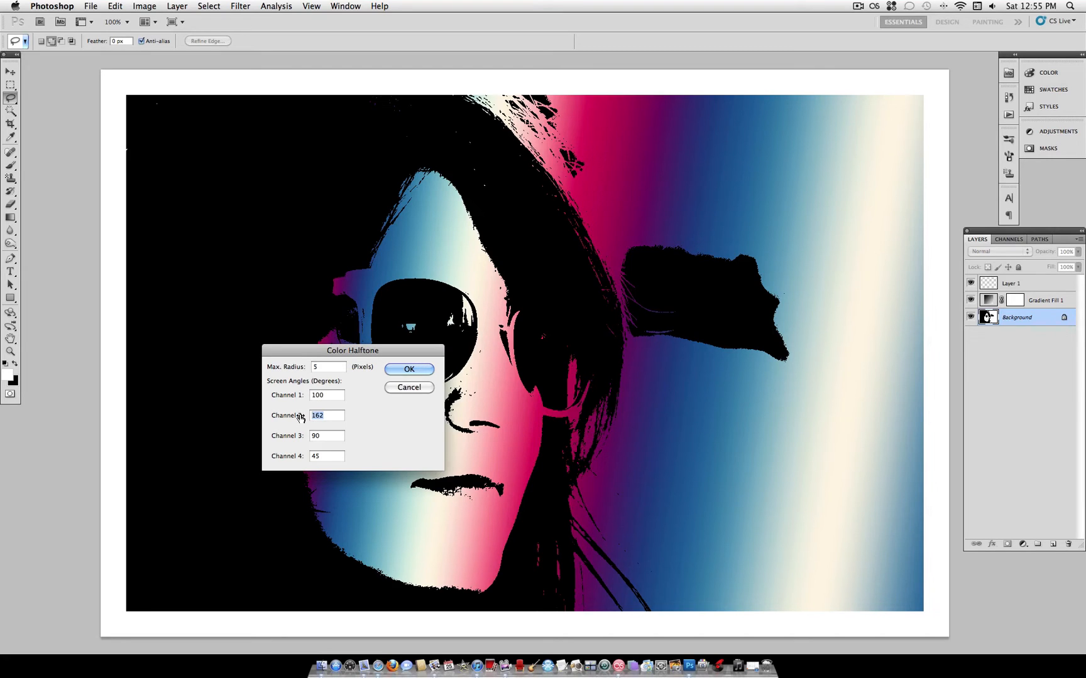
text(150)
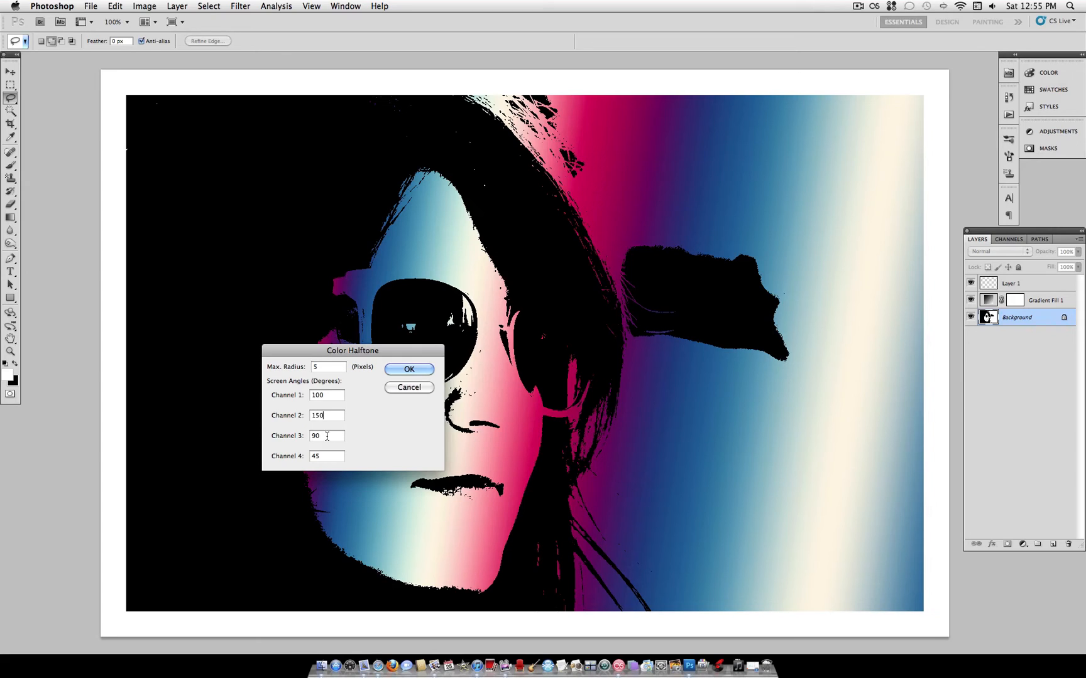
triple_click(326, 435)
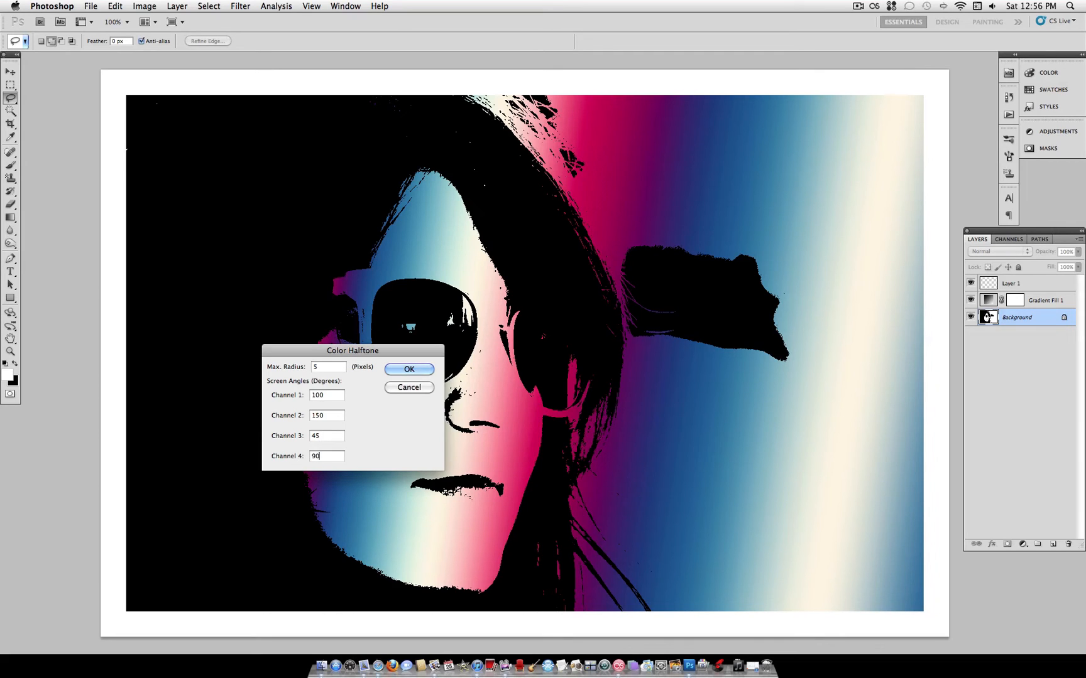
click(407, 369)
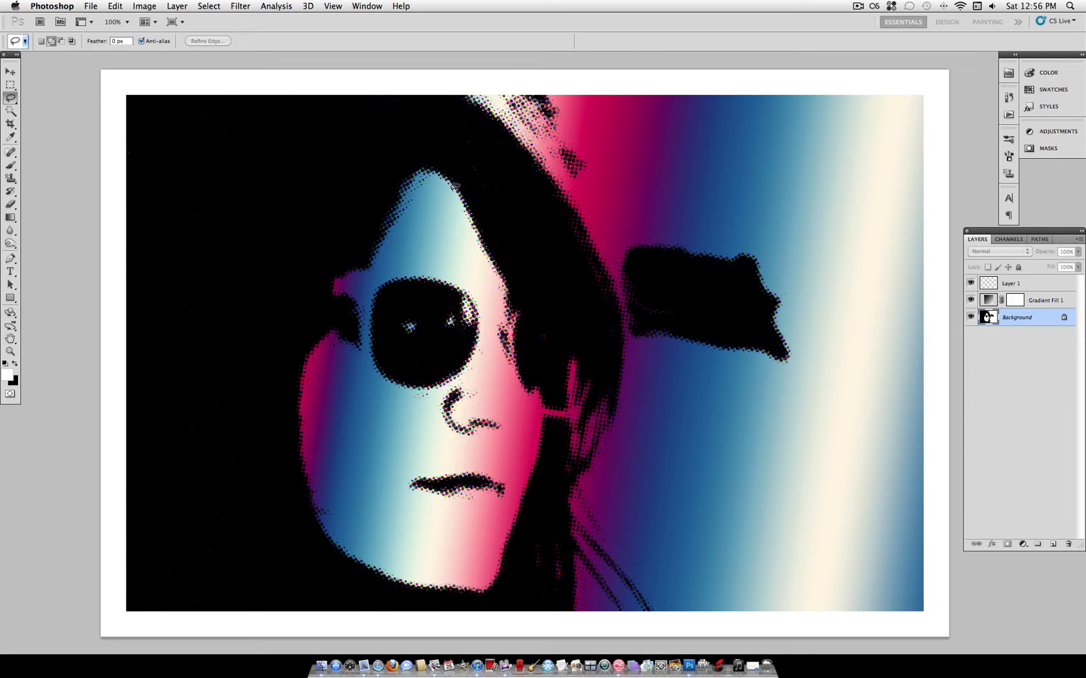
mouse_move(656, 236)
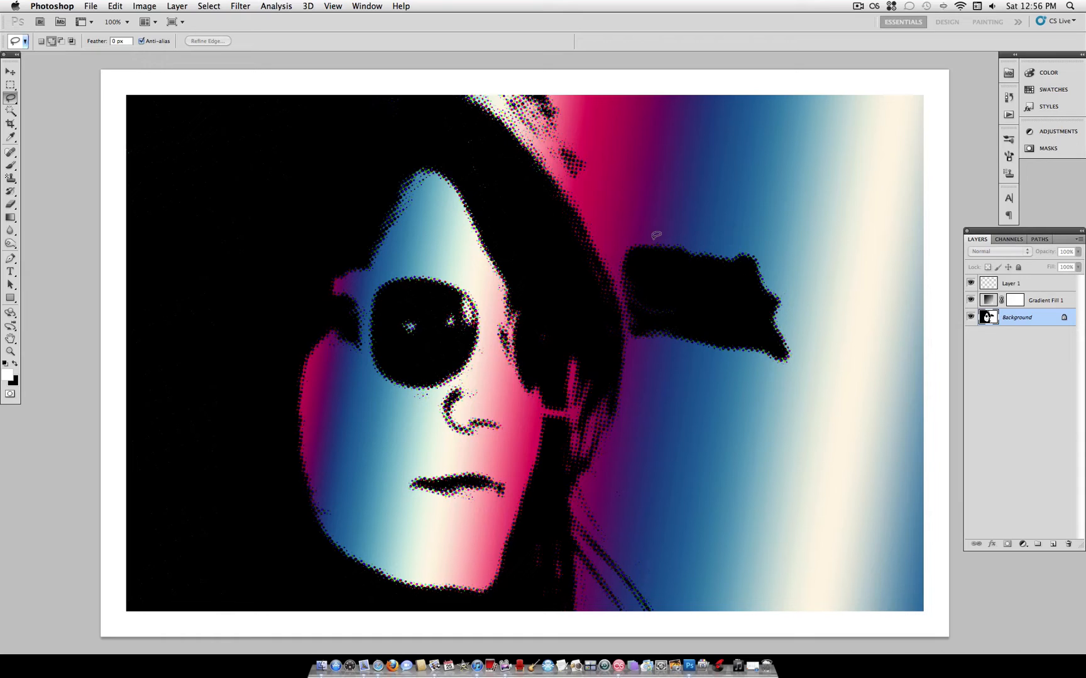
mouse_move(542, 386)
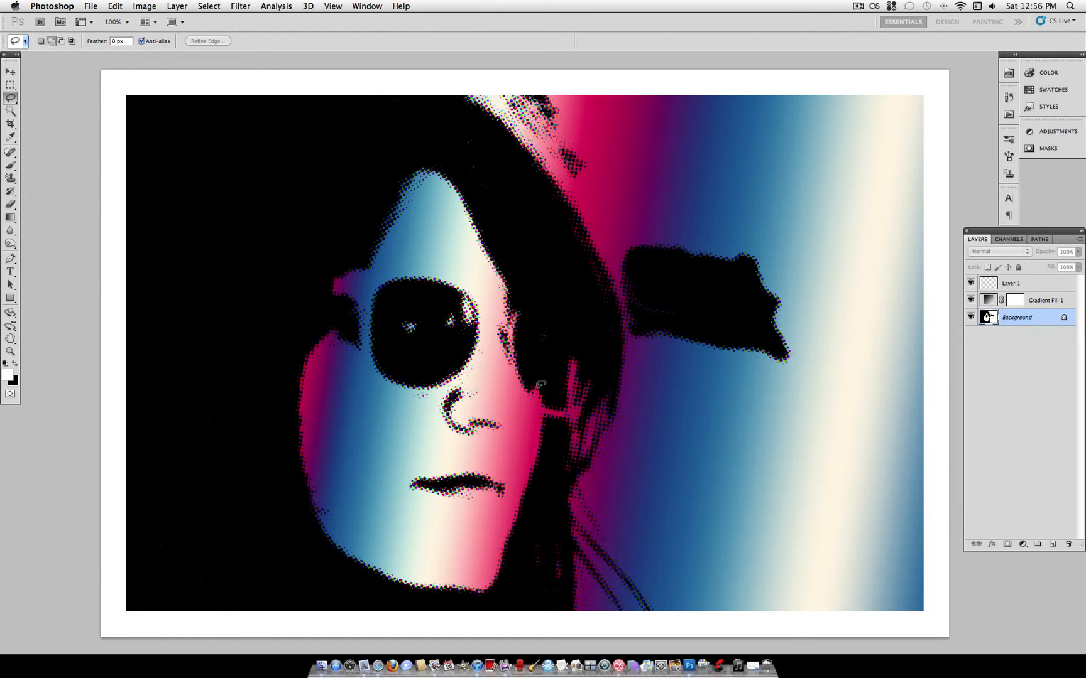
mouse_move(547, 376)
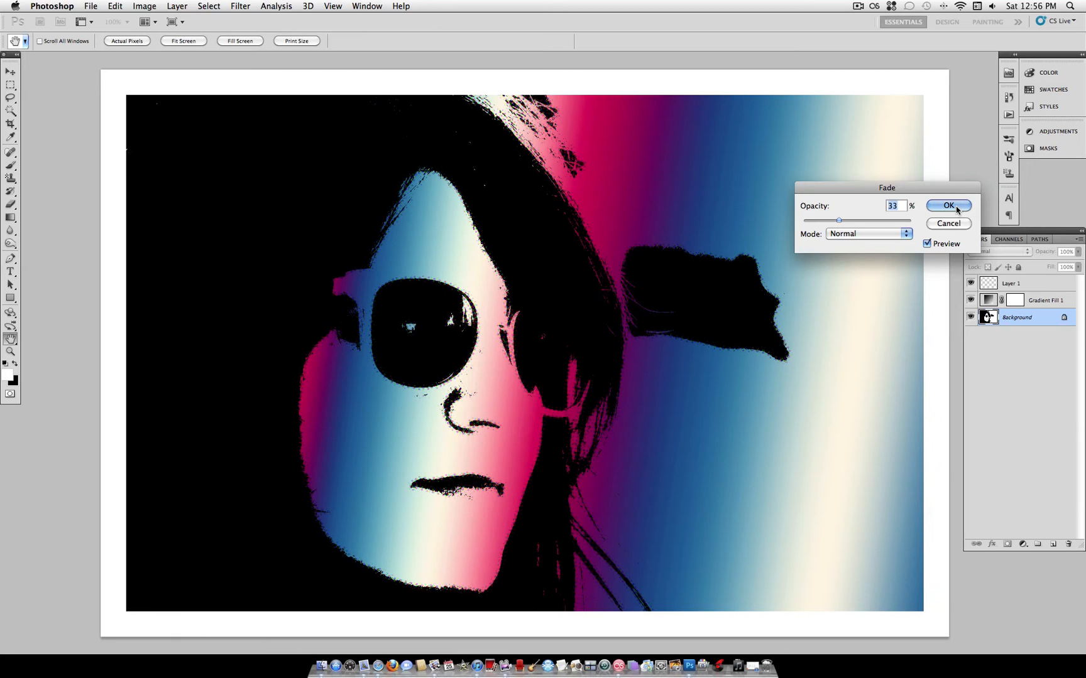
Confirm the Fade Color Halftone at 33% opacity in Normal mode
click(948, 205)
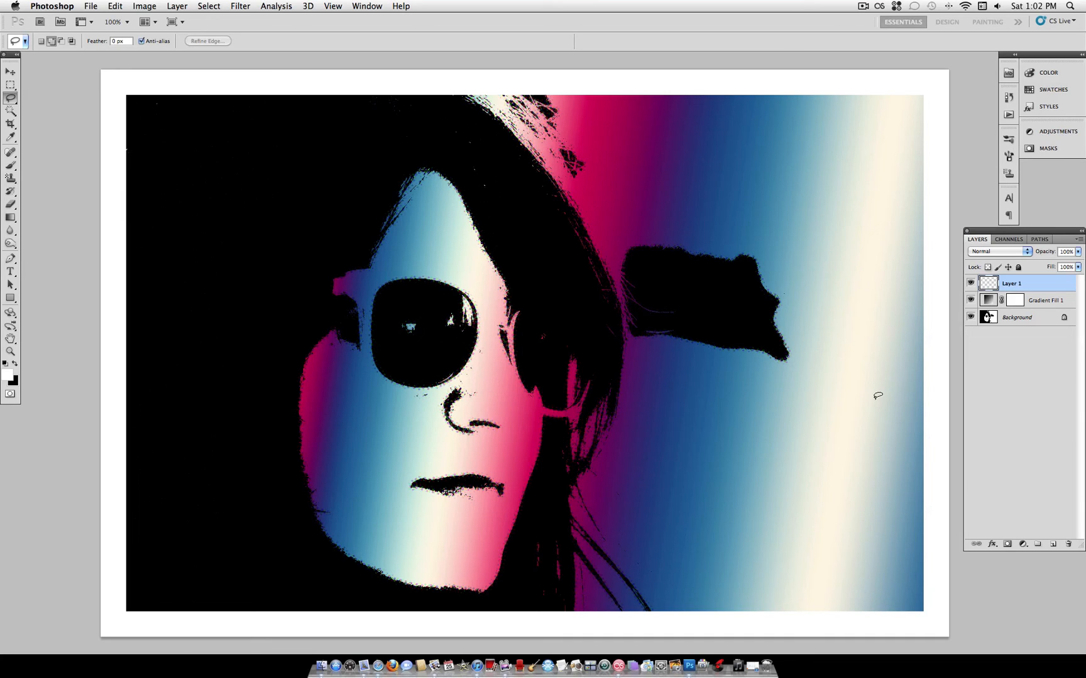
mouse_move(524, 269)
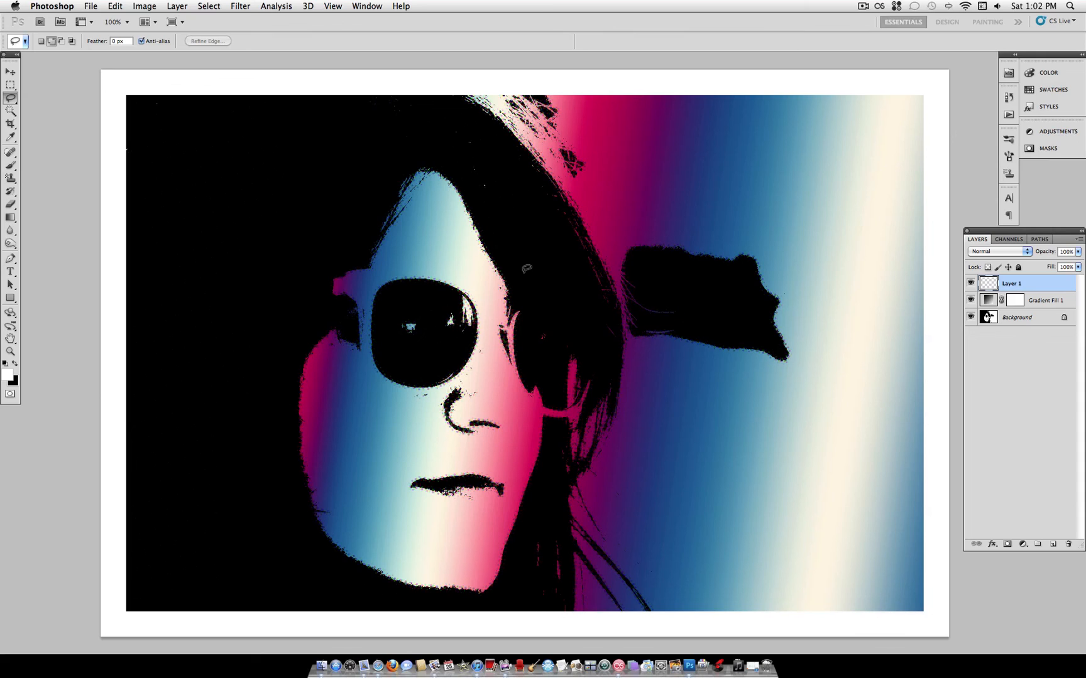